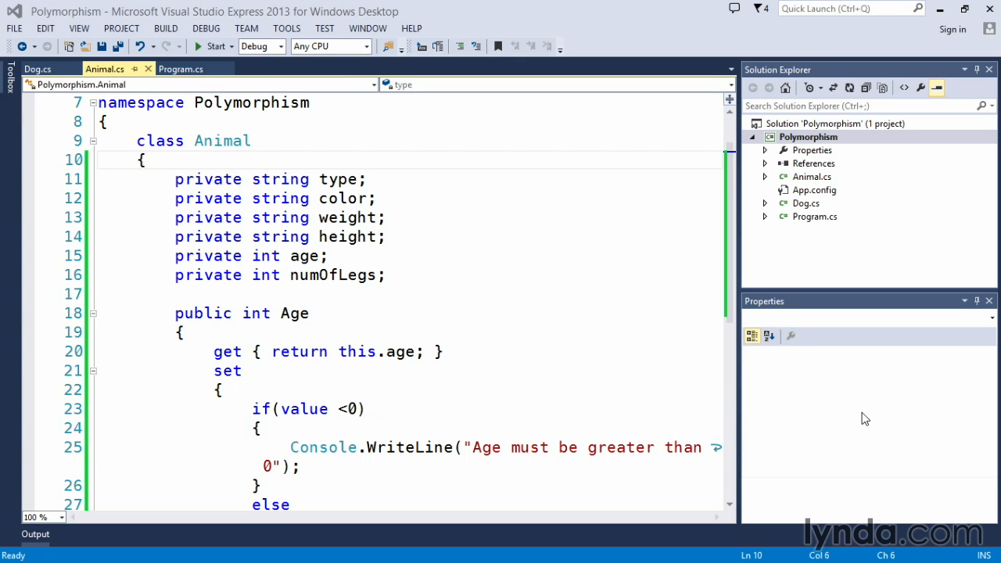
pyautogui.moveTo(550, 391)
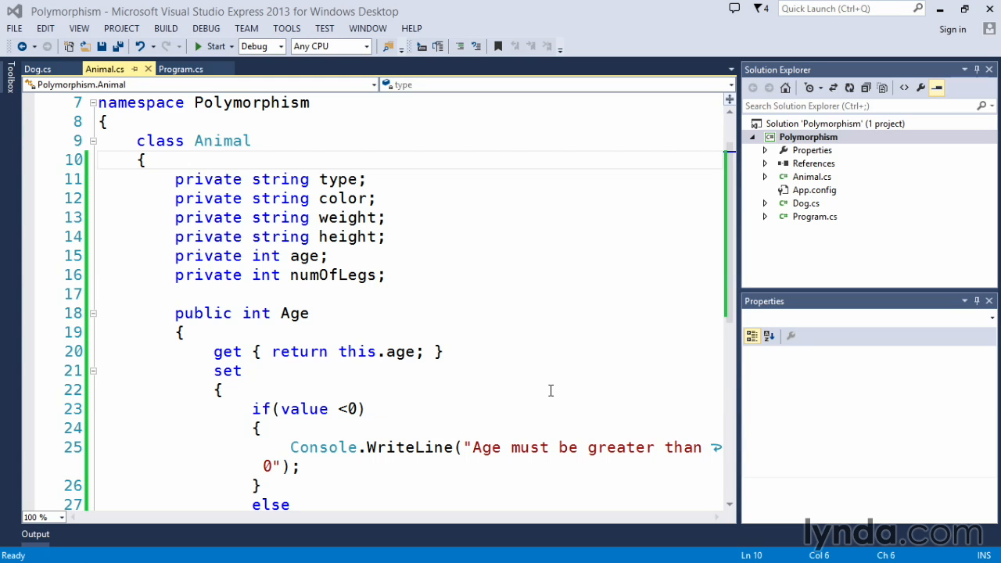
pyautogui.moveTo(487, 350)
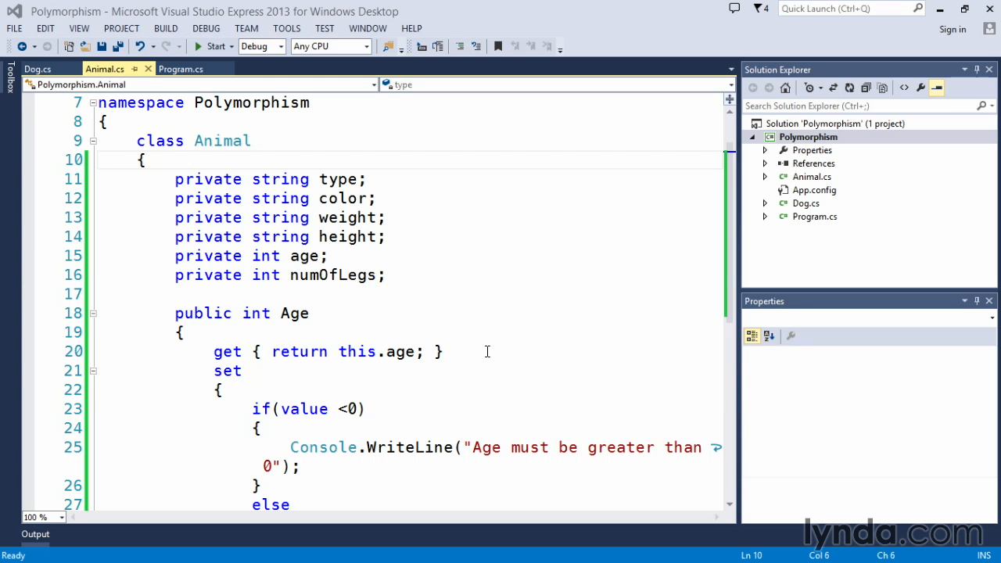
pyautogui.moveTo(497, 272)
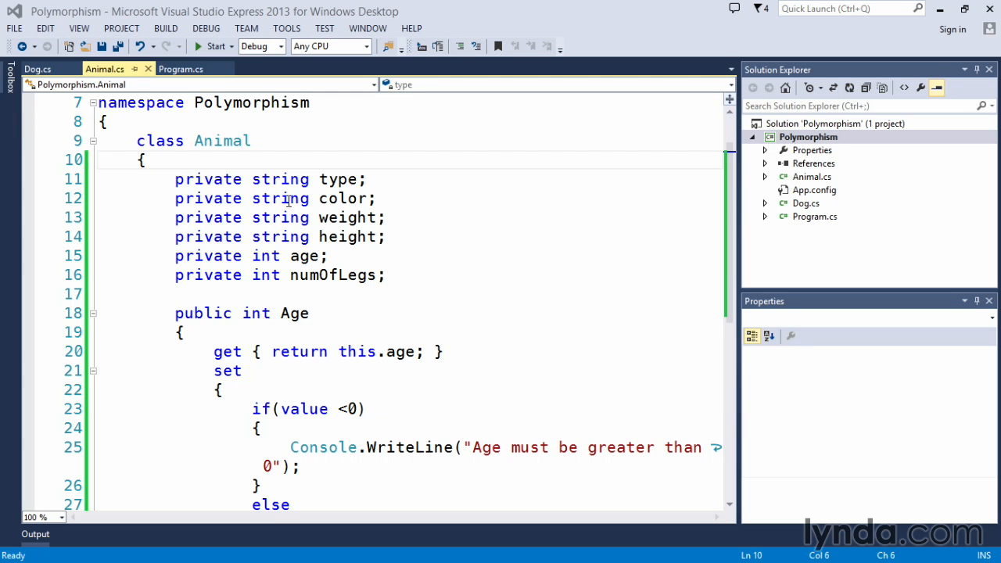
# Review the Animal class's private fields, then switch to Dog.cs and select its base class Animal.
pyautogui.moveTo(175, 178); pyautogui.dragTo(384, 275)
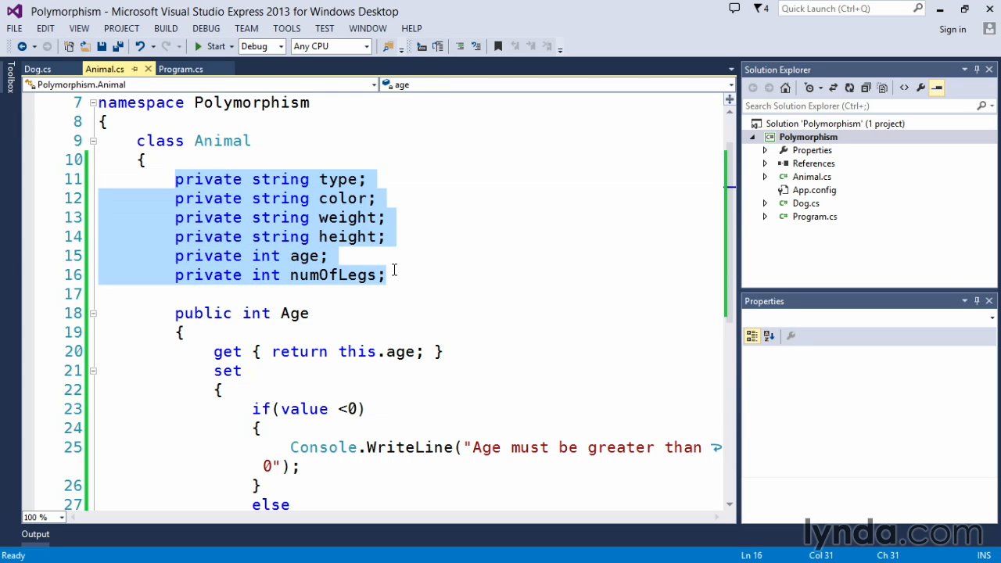
pyautogui.scroll(-3)
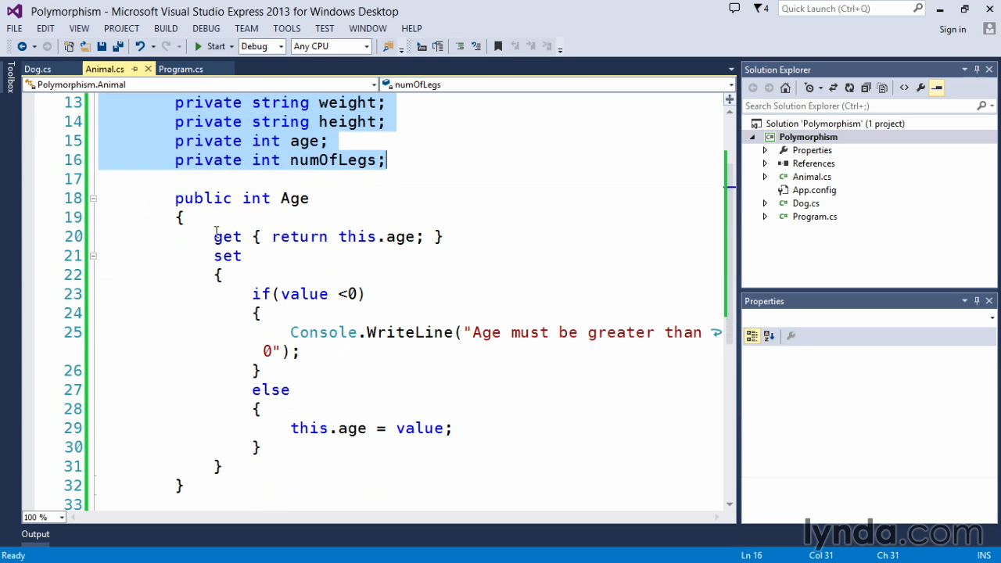
pyautogui.scroll(-3)
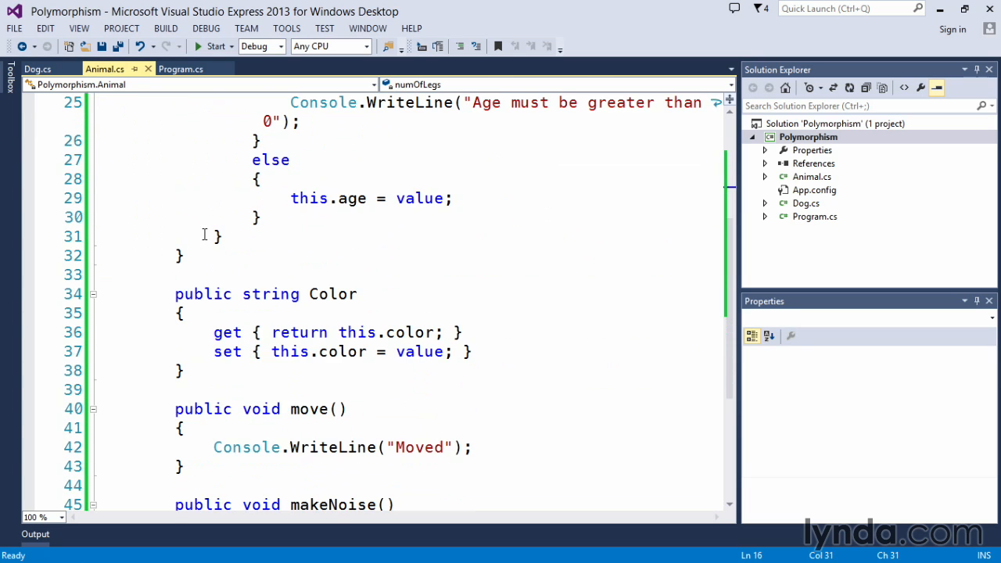
pyautogui.scroll(-3)
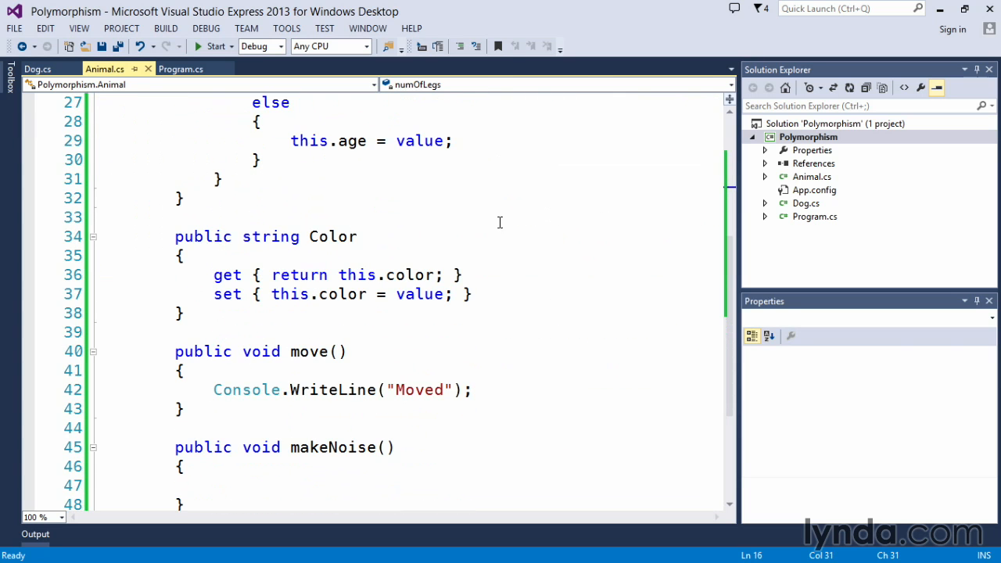
pyautogui.scroll(-3)
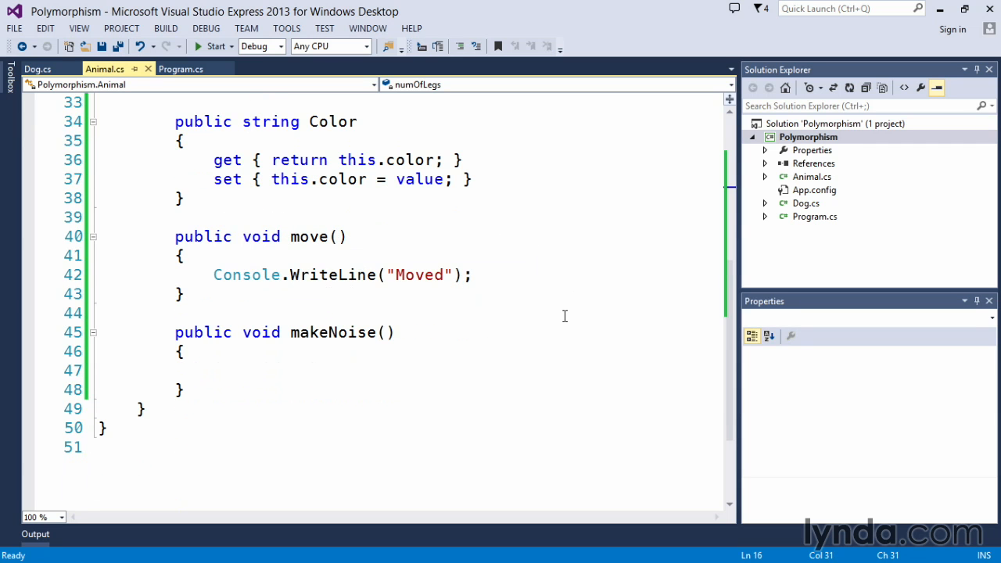
pyautogui.click(37, 69)
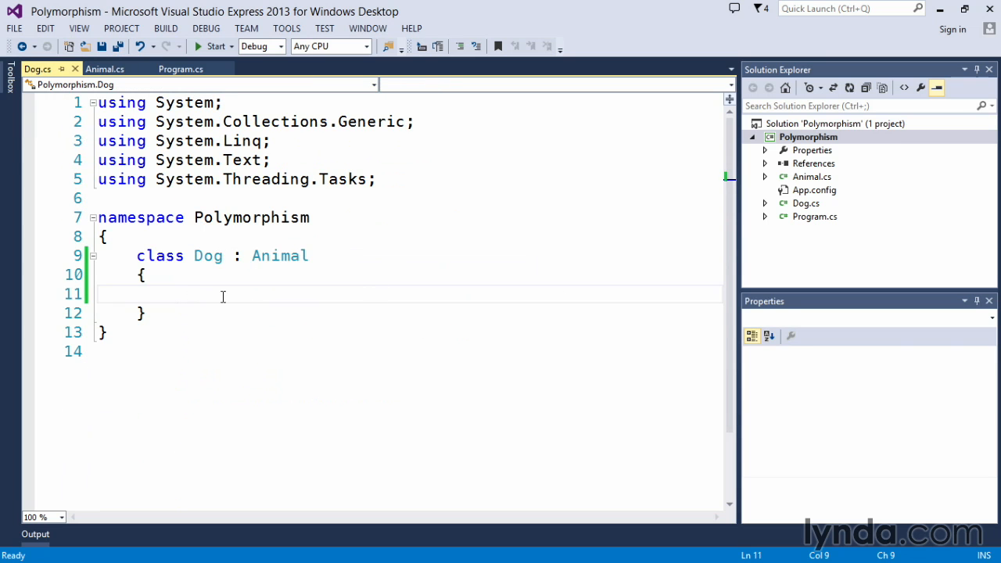
pyautogui.doubleClick(278, 256)
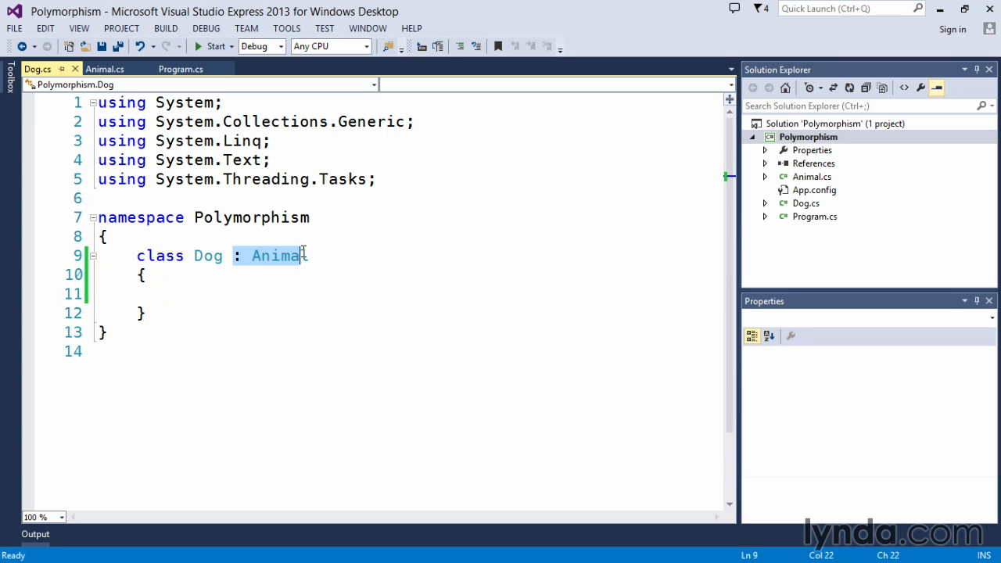
pyautogui.doubleClick(279, 257)
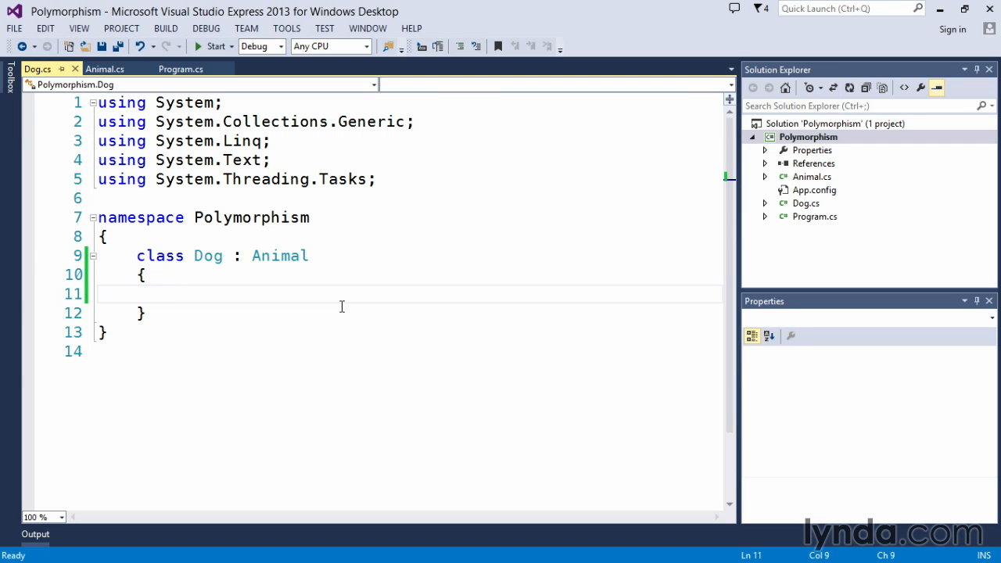
# Declare public string name; and public string owner; inside the Dog class.
pyautogui.write('st')
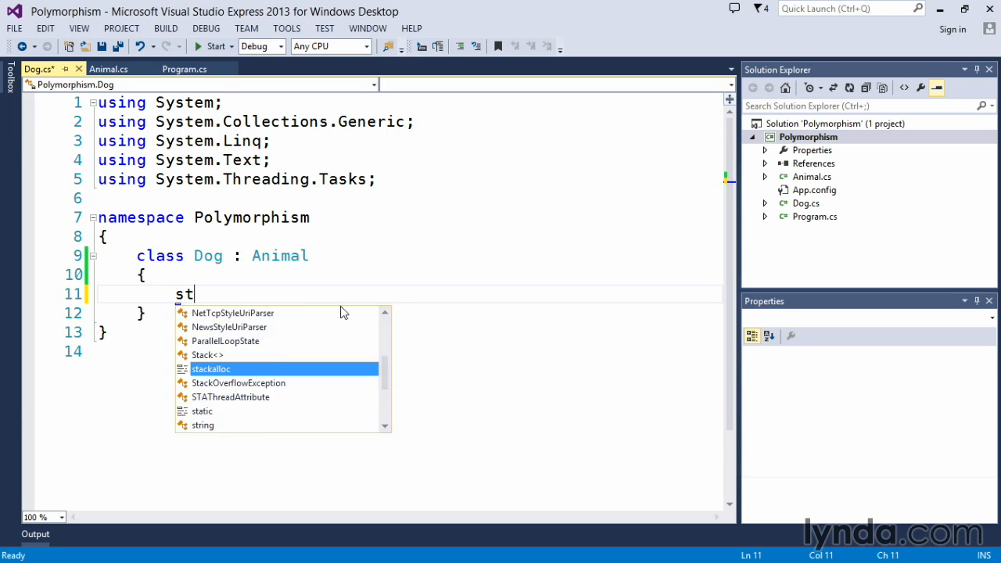
pyautogui.write('ring name;')
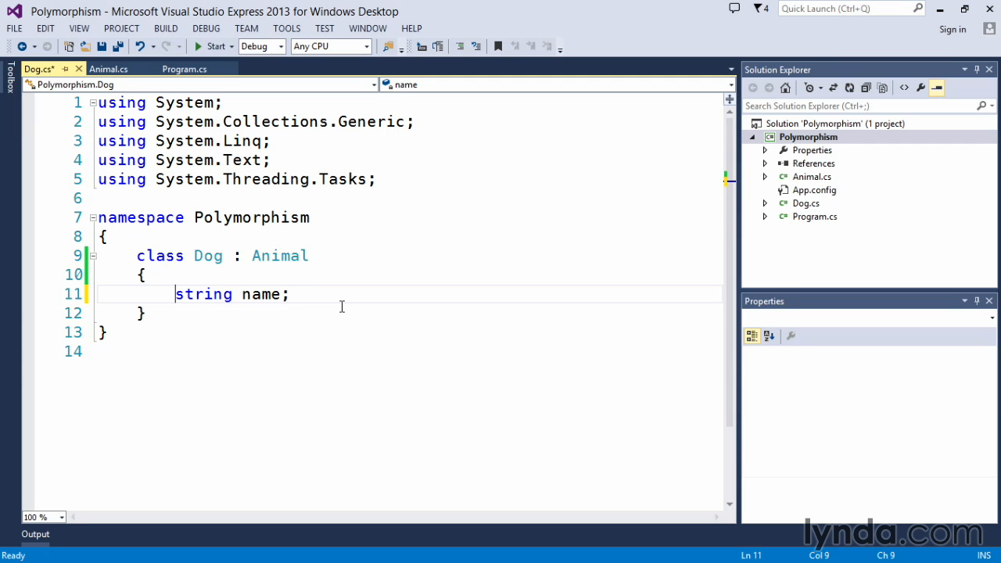
pyautogui.write('publ')
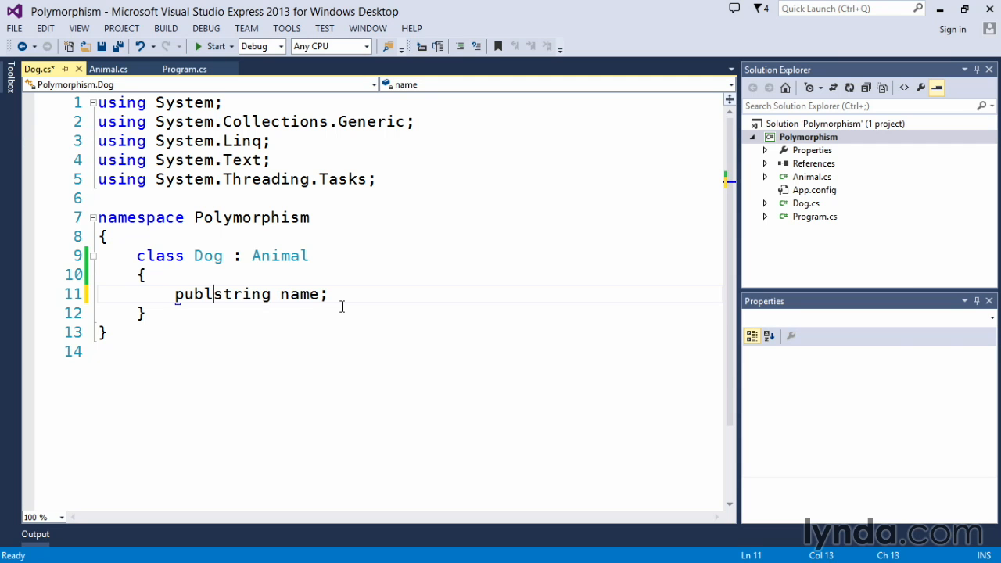
pyautogui.write('ic')
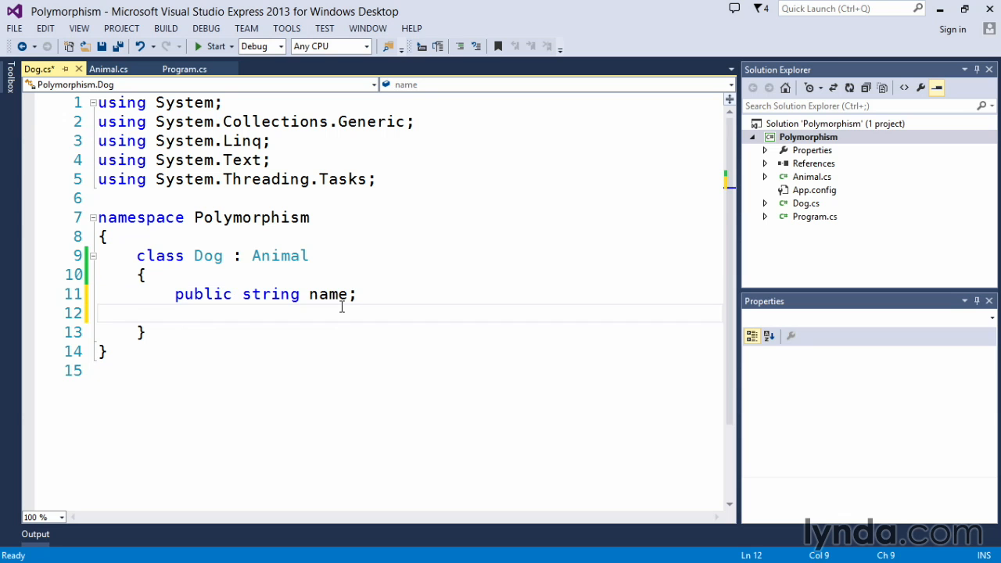
pyautogui.write('public string')
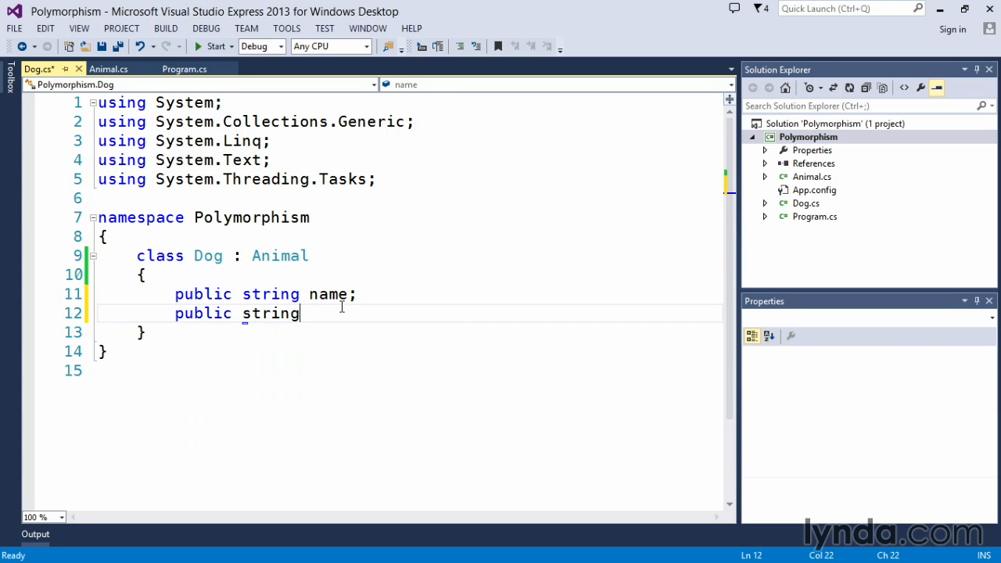
pyautogui.write('owner;')
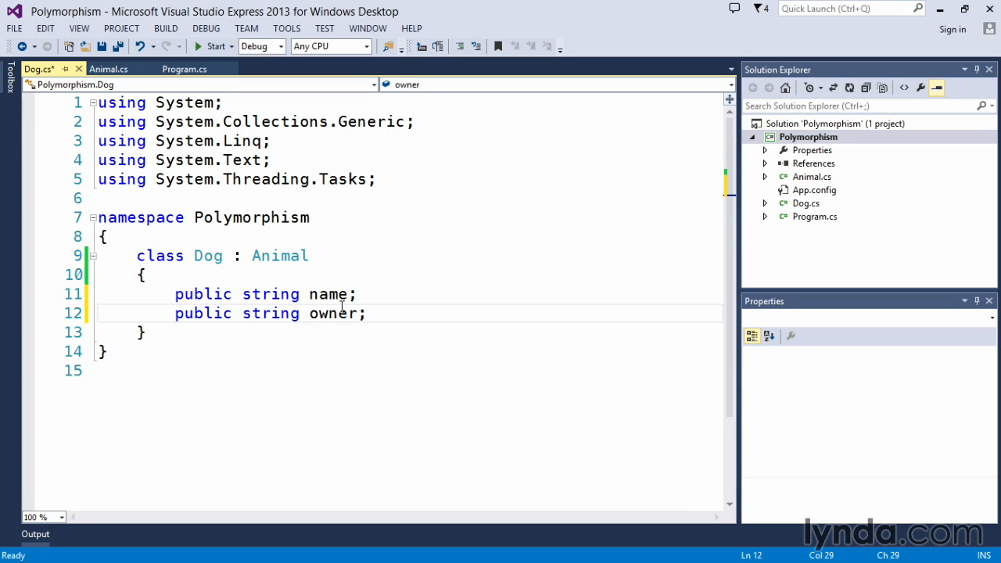
pyautogui.press('enter')
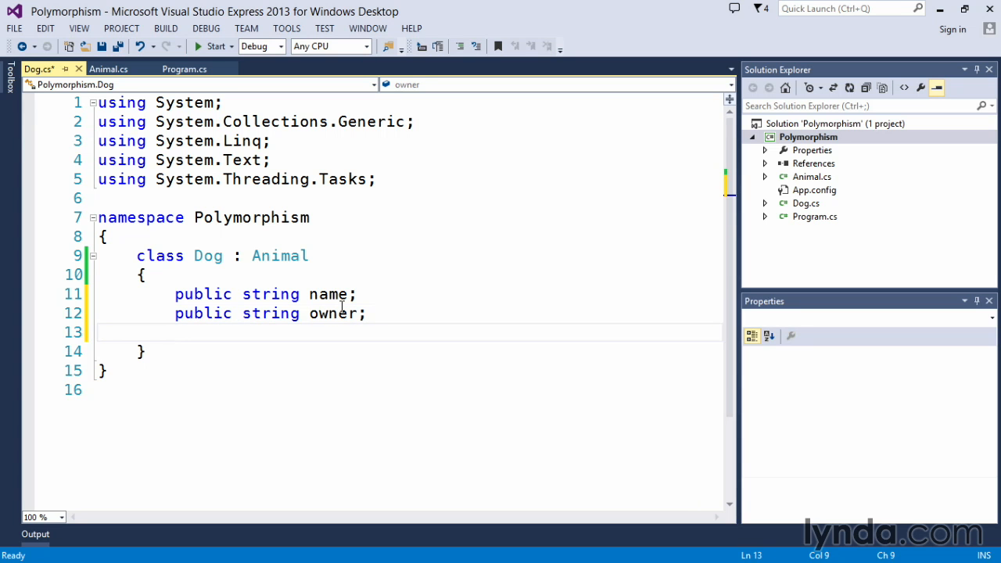
pyautogui.press('enter')
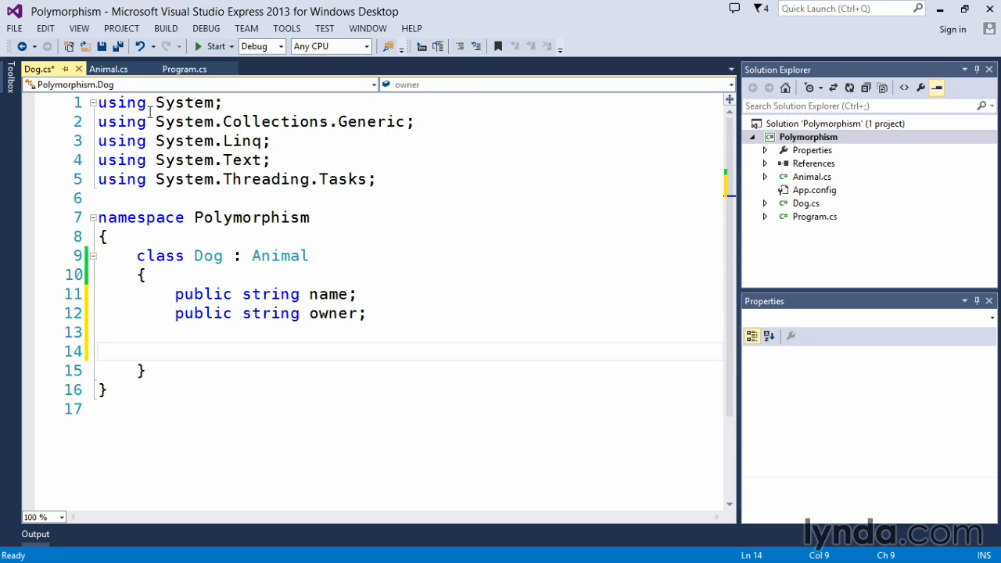
# In Animal.cs, make makeNoise write "Made noise" and begin marking the methods virtual.
pyautogui.click(108, 68)
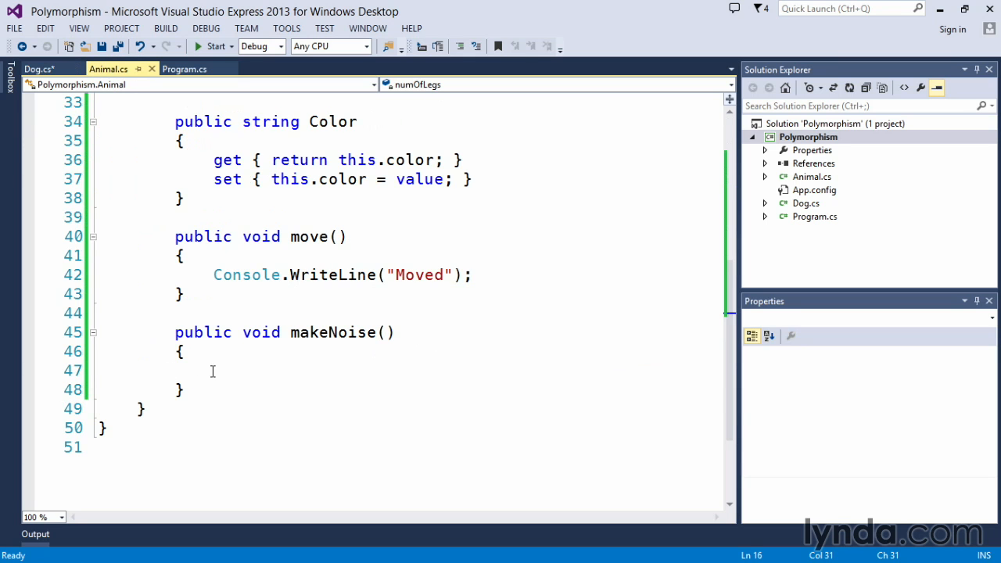
pyautogui.click(213, 369)
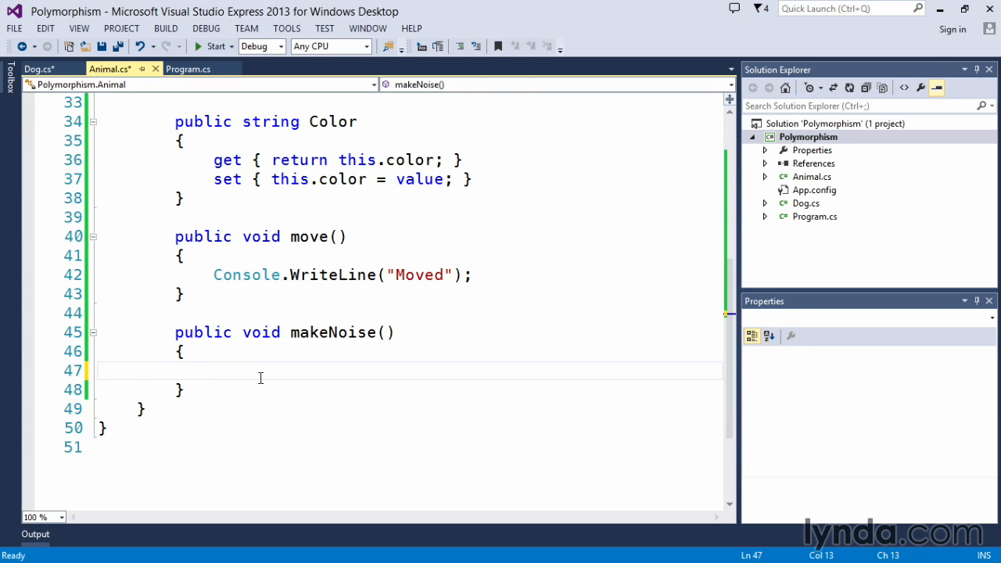
pyautogui.write('Console')
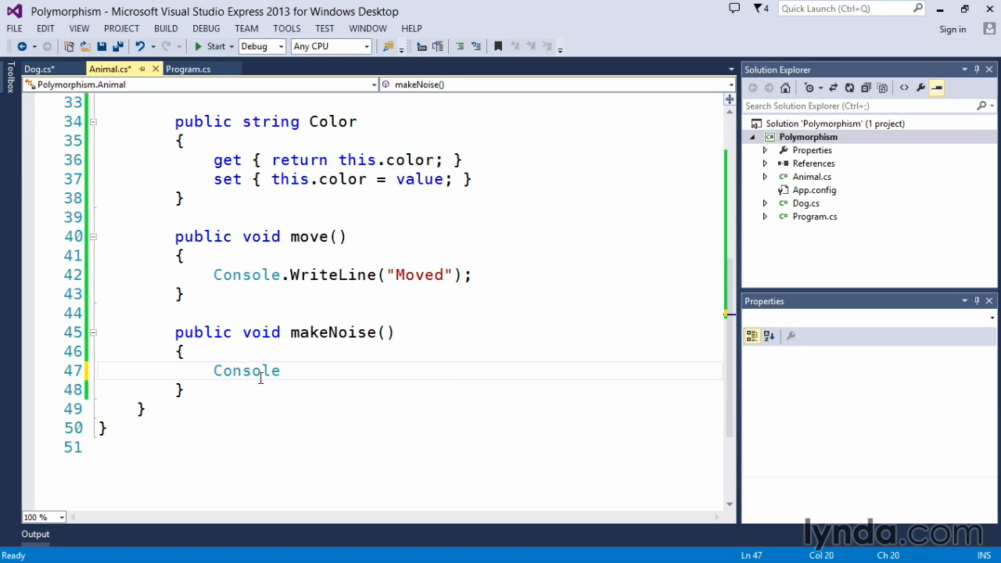
pyautogui.write('.WriteLine')
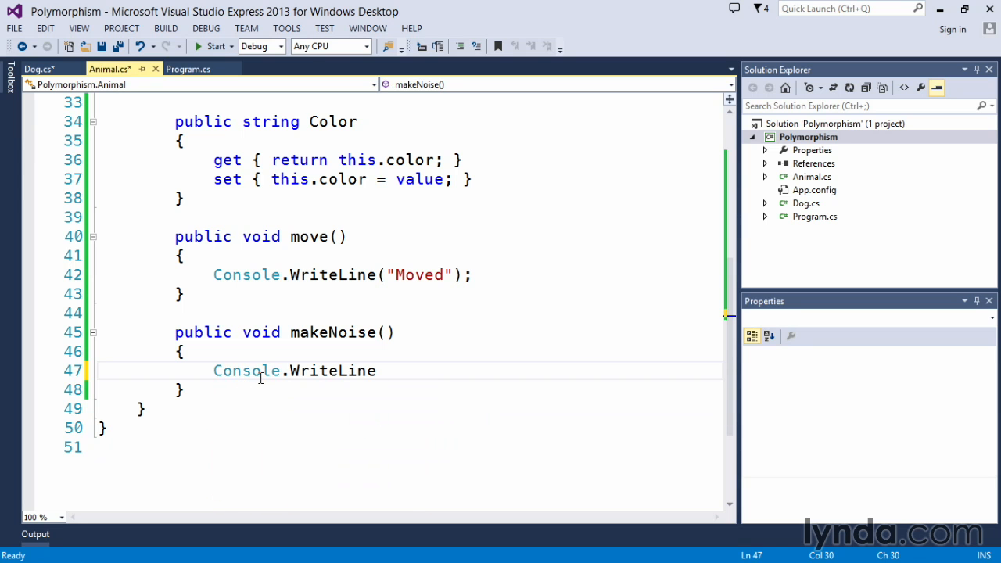
pyautogui.write('("")')
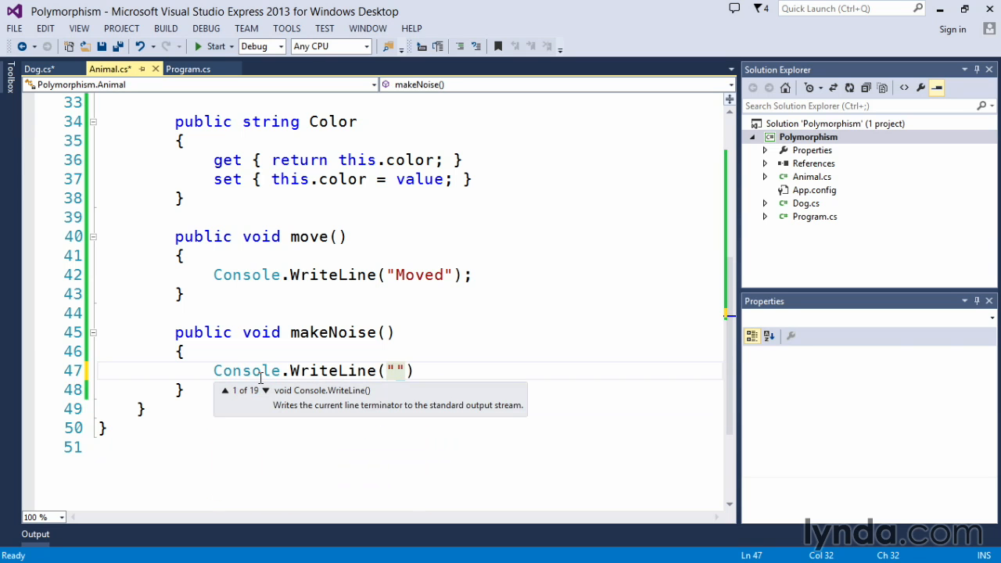
pyautogui.write('Made noise')
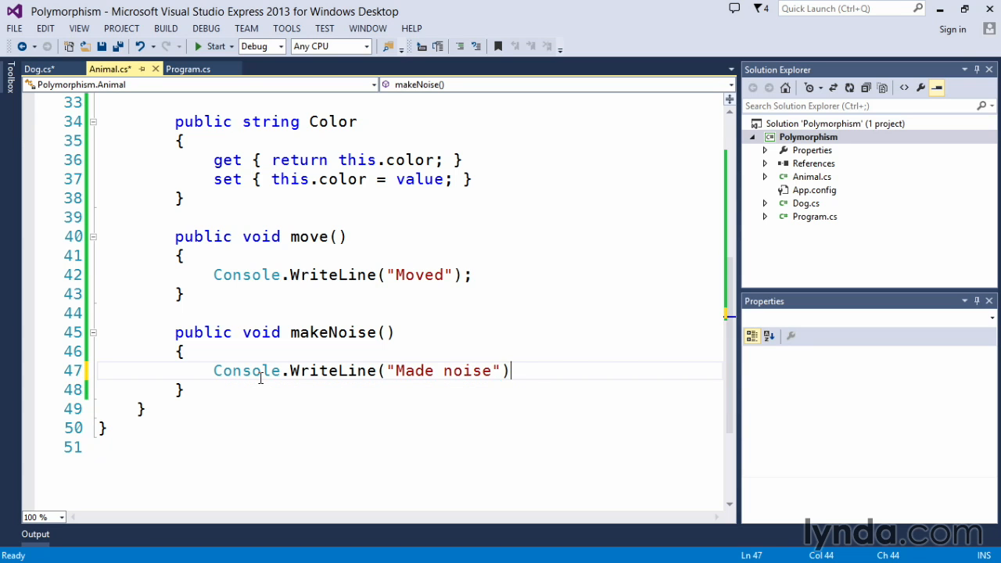
pyautogui.write(';')
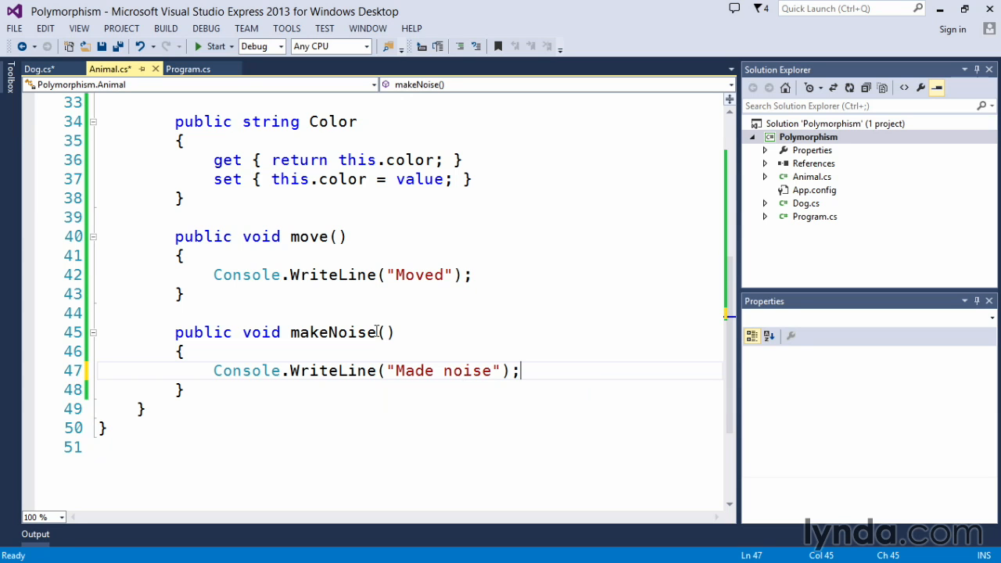
pyautogui.moveTo(261, 236)
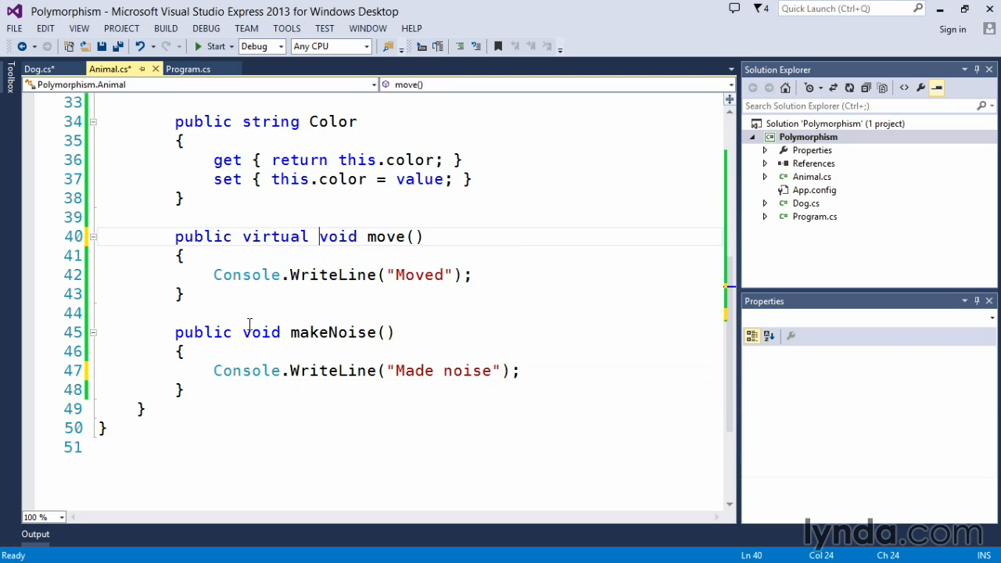
pyautogui.write('virtual')
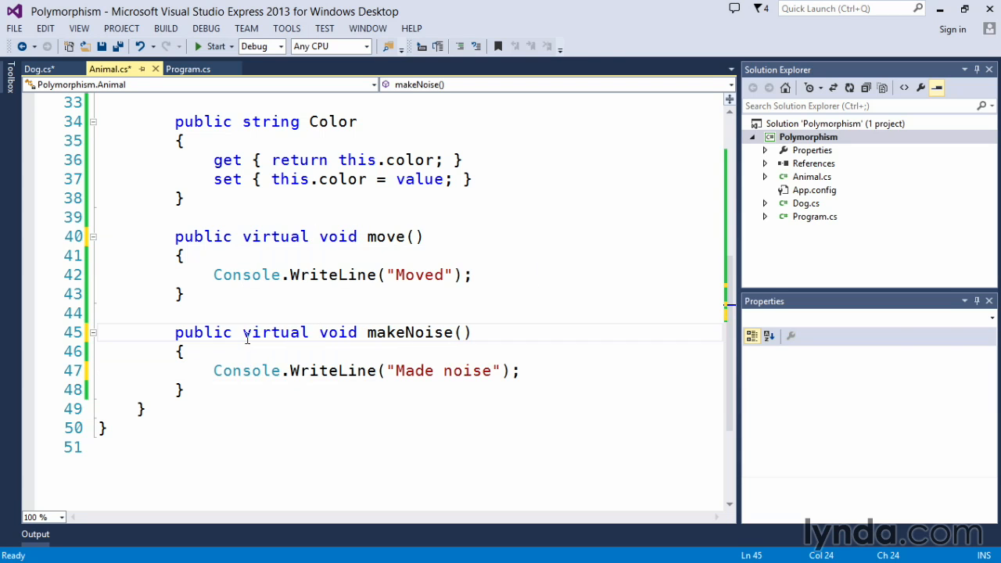
pyautogui.moveTo(503, 281)
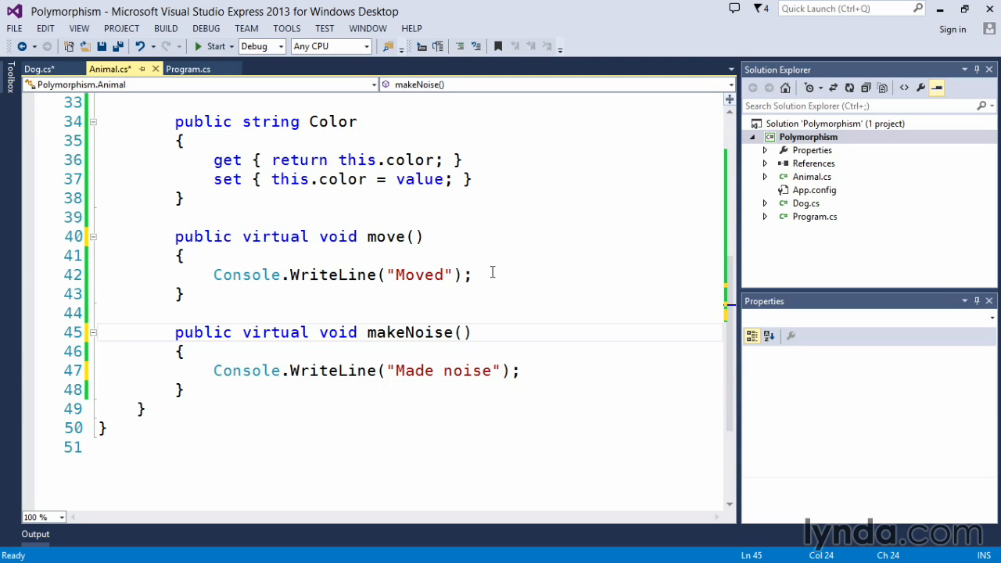
pyautogui.moveTo(303, 275)
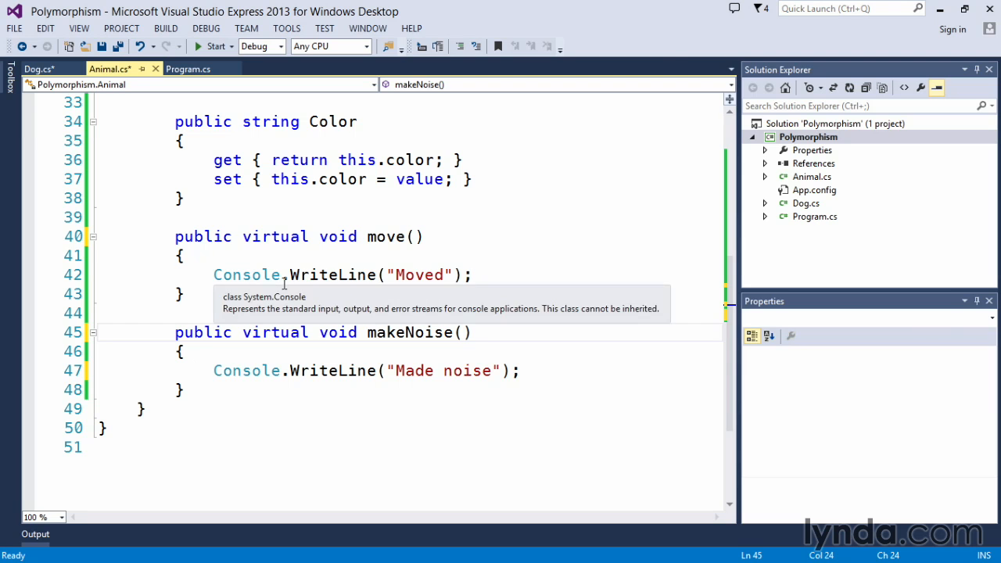
pyautogui.moveTo(597, 272)
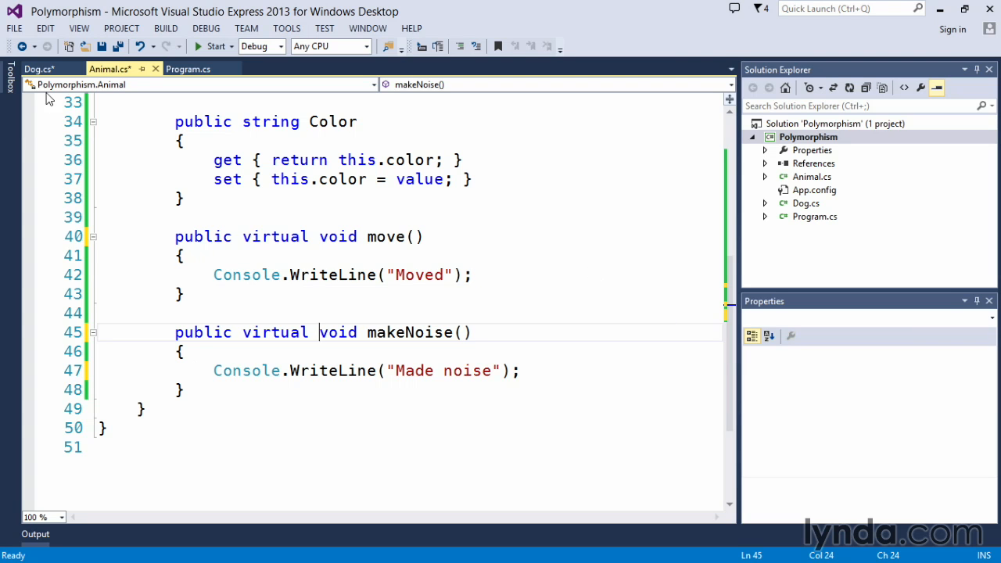
# In Dog.cs, start a public override void move() method, checking Animal's signature.
pyautogui.click(39, 69)
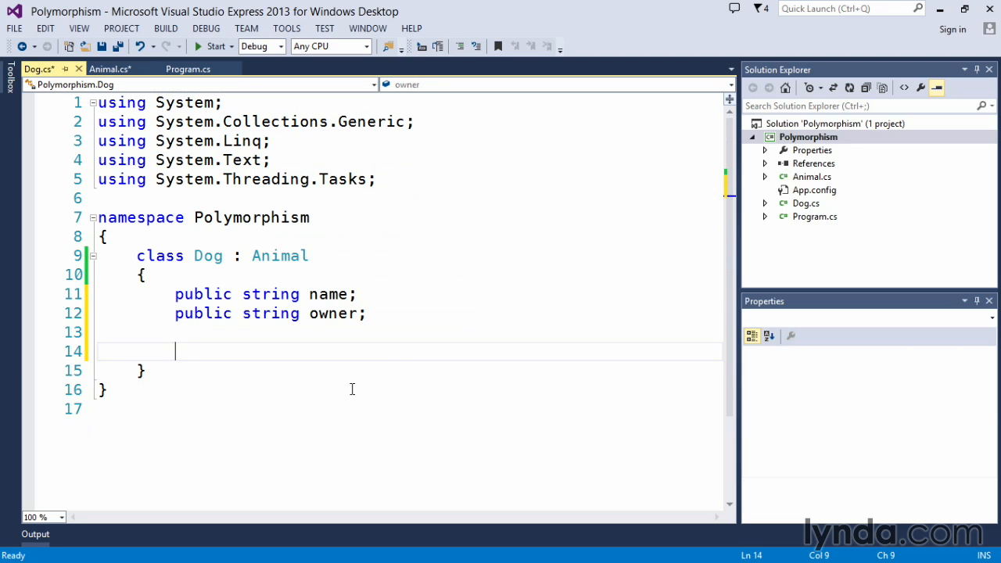
pyautogui.write('public')
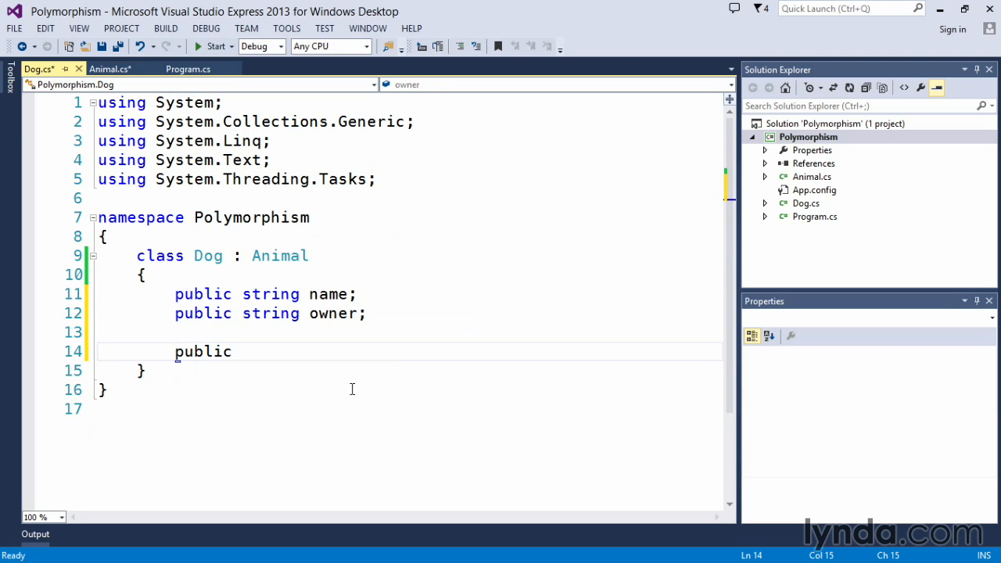
pyautogui.write('o')
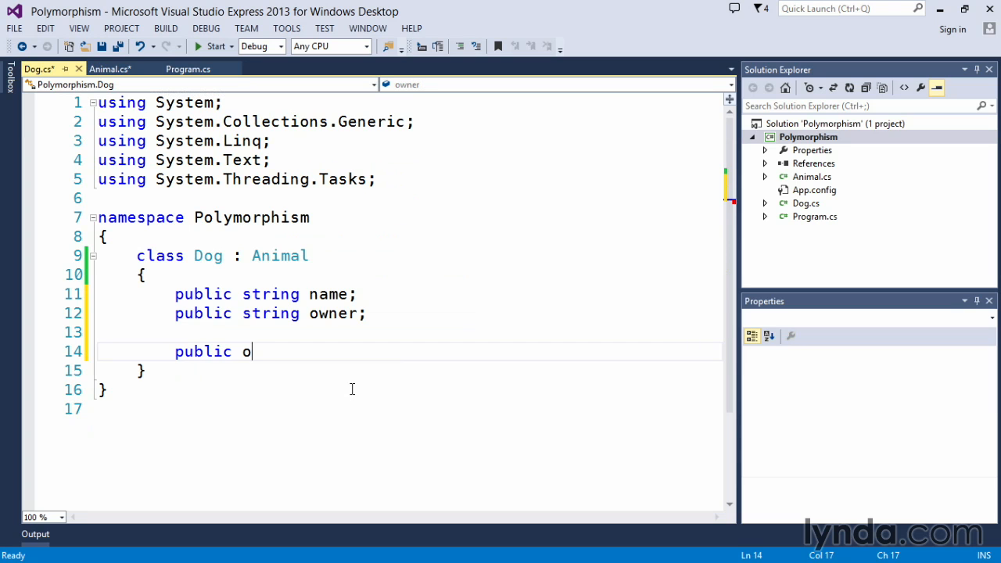
pyautogui.write('verride')
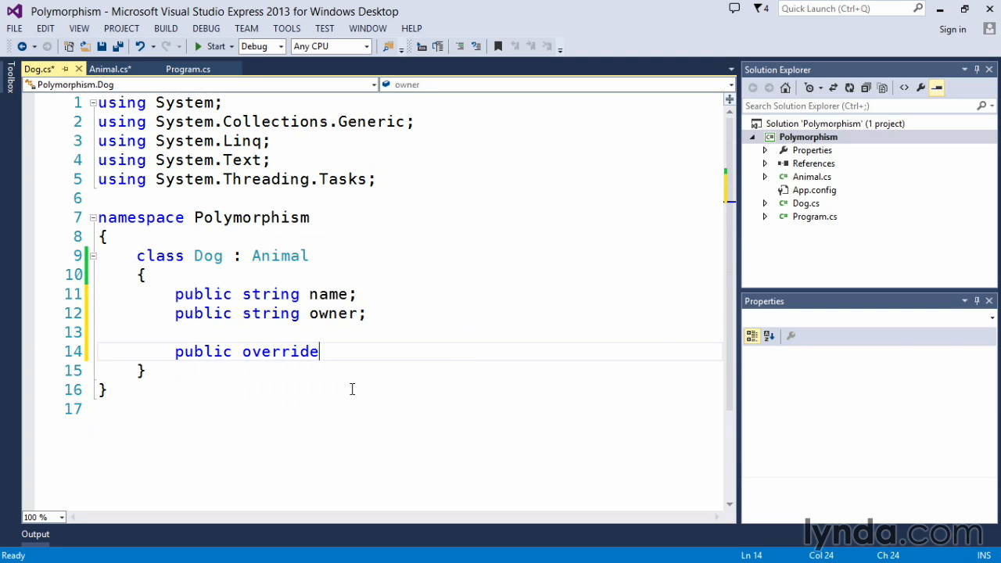
pyautogui.write('void move(')
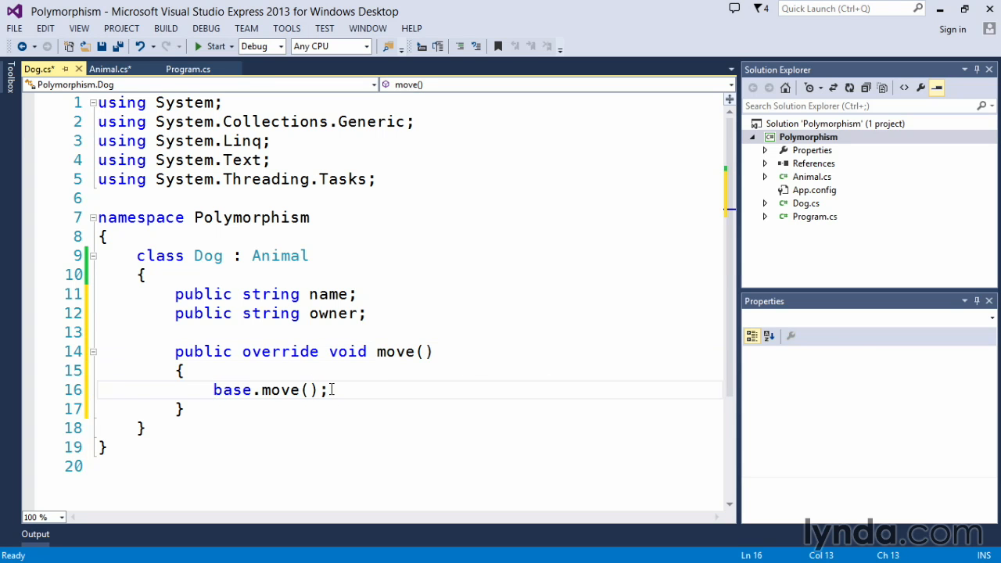
pyautogui.moveTo(231, 389)
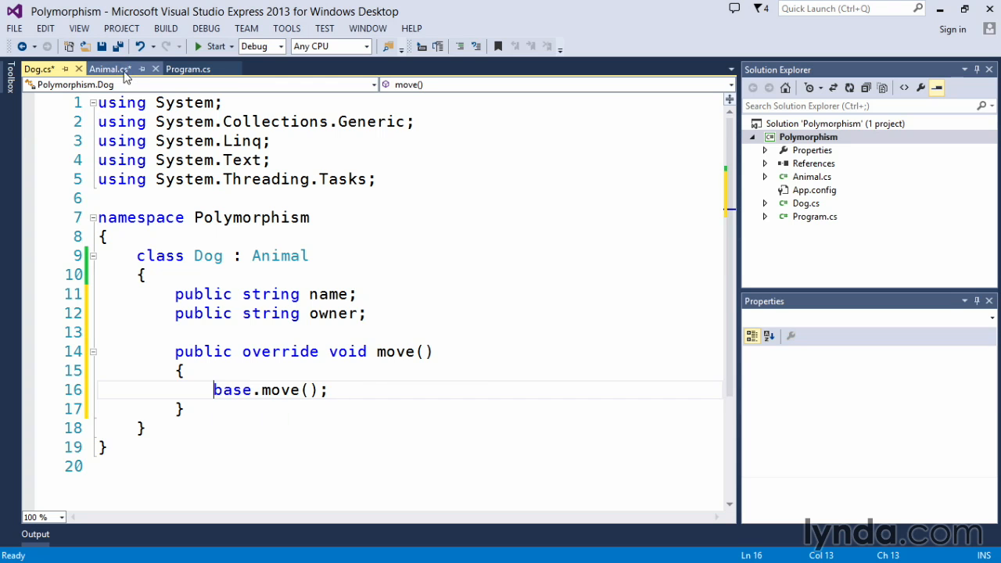
pyautogui.click(109, 69)
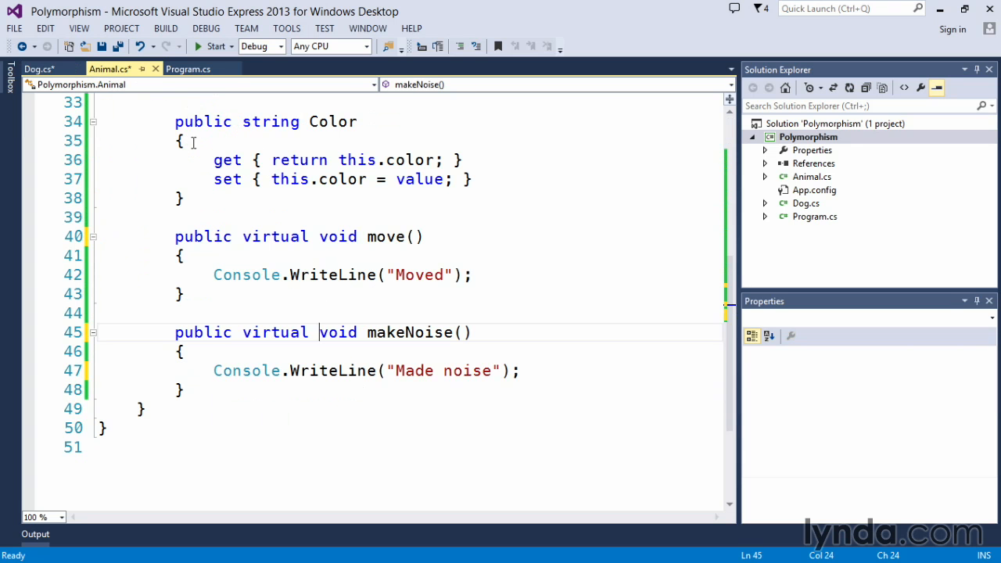
pyautogui.click(39, 69)
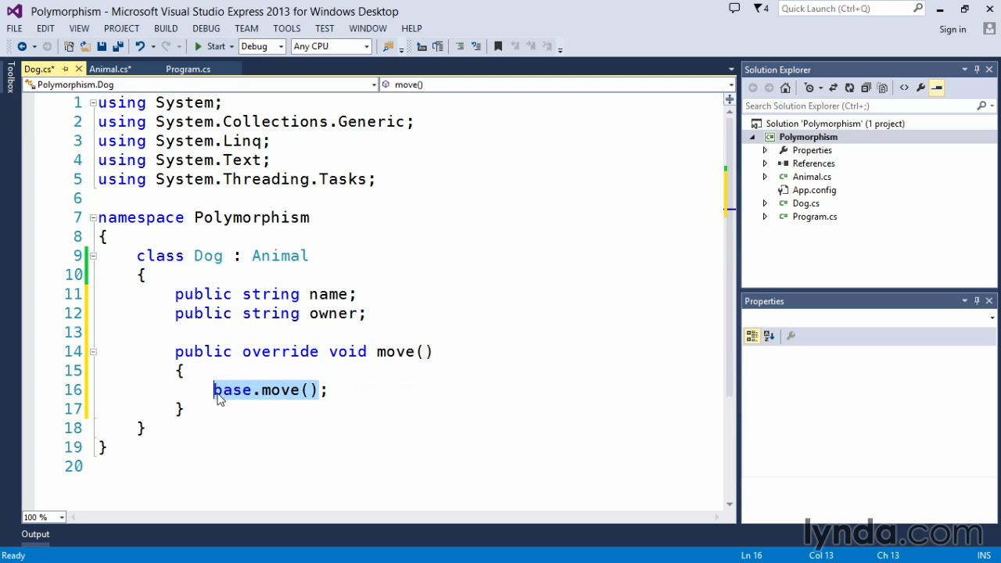
# Have Dog's move write "Running" and tidy the method, comparing against the Animal class.
pyautogui.write('Cons;')
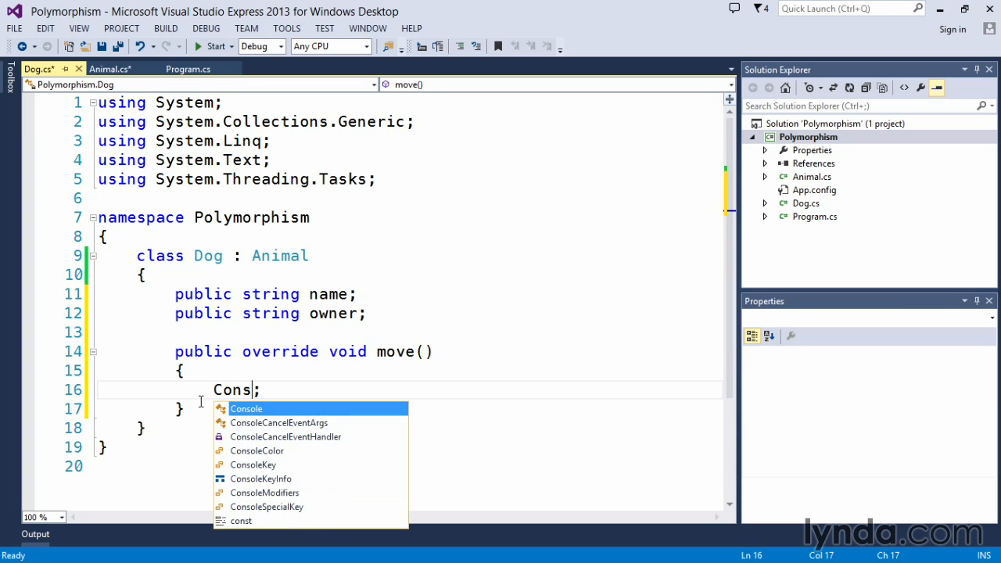
pyautogui.write('ole.WriteLine("')
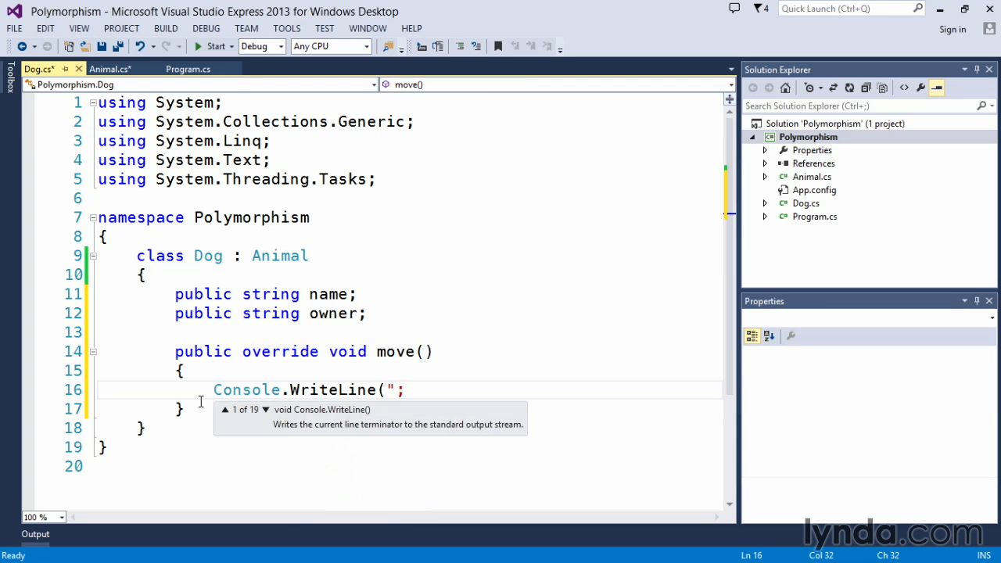
pyautogui.write('Run')
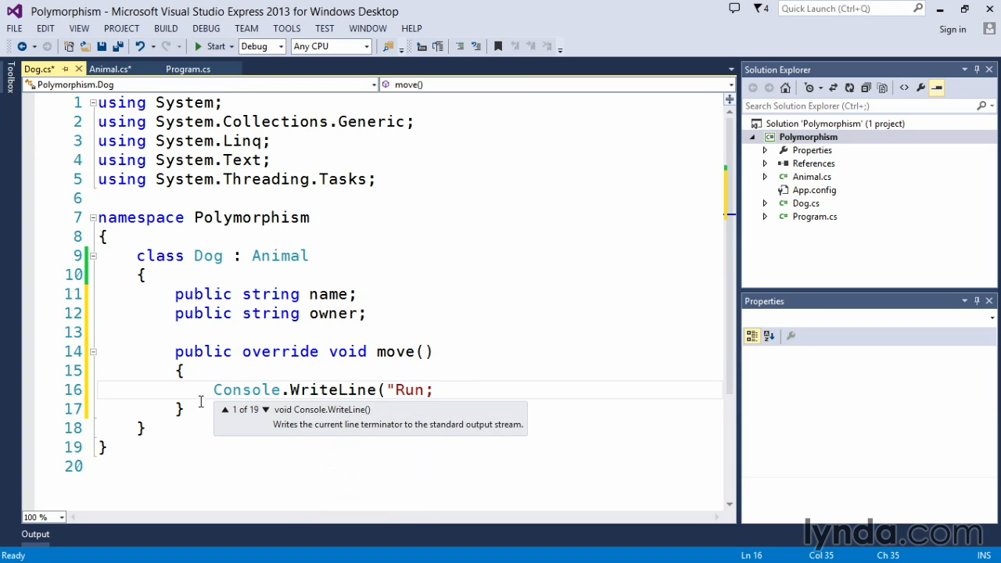
pyautogui.write('ning")')
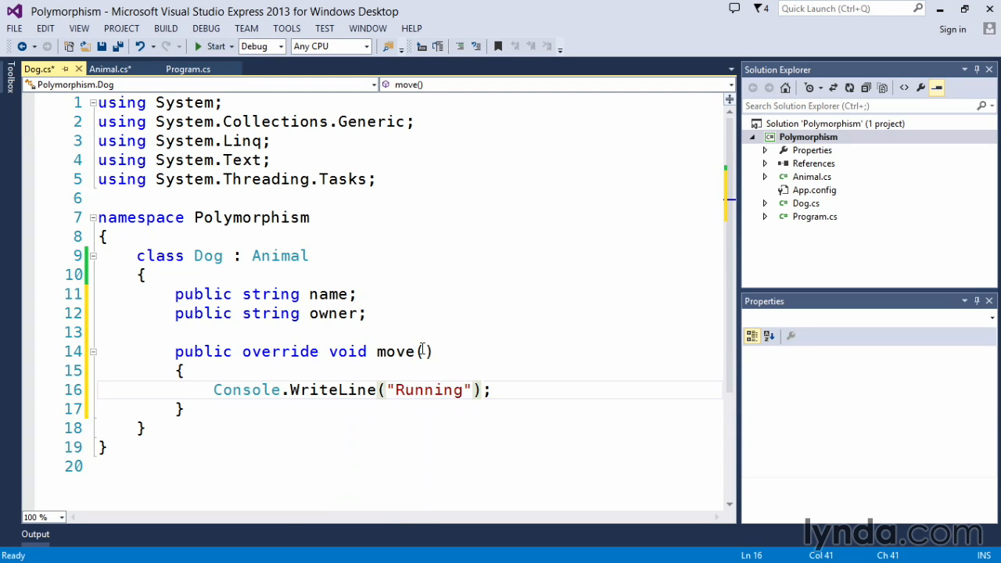
pyautogui.click(432, 350)
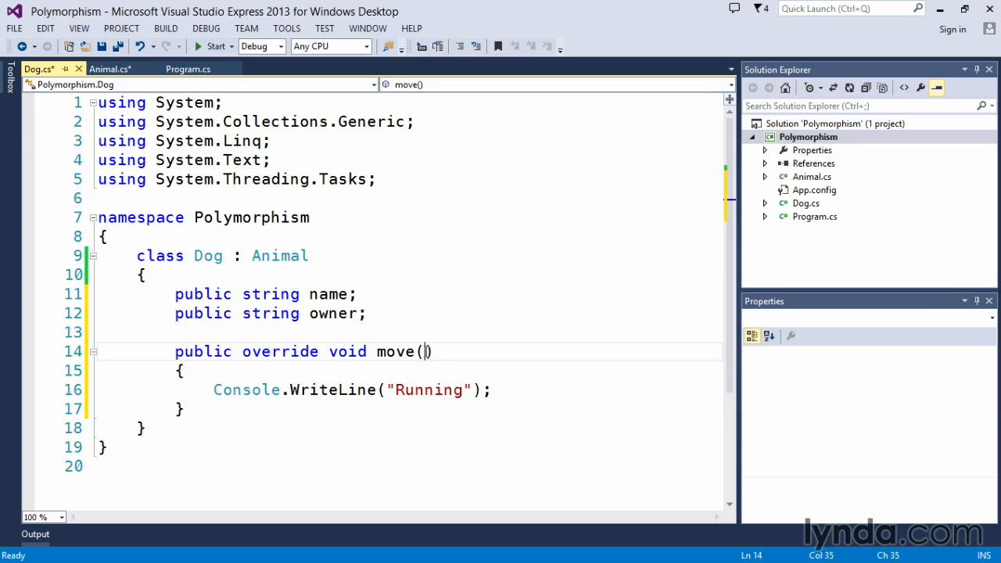
pyautogui.moveTo(482, 344)
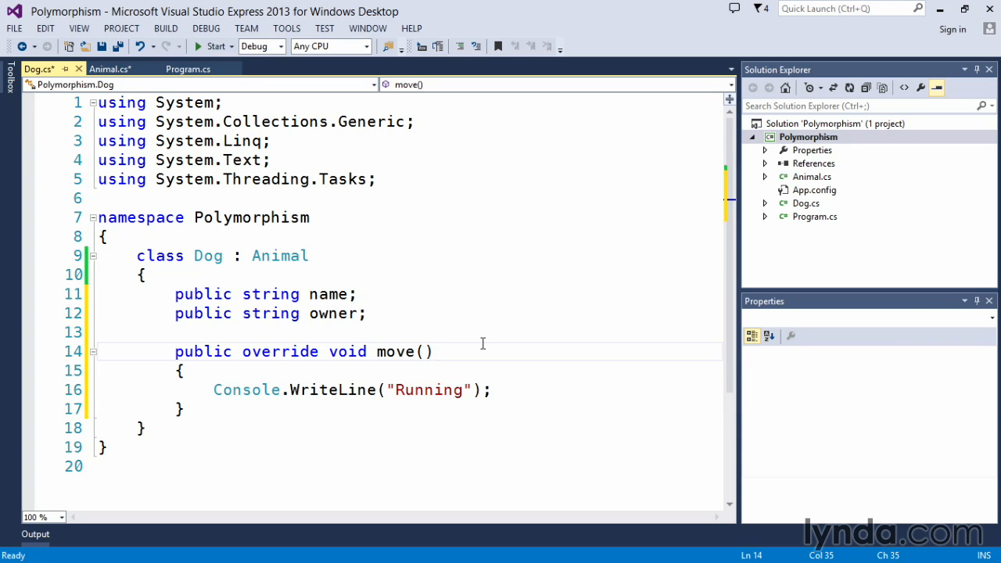
pyautogui.click(423, 350)
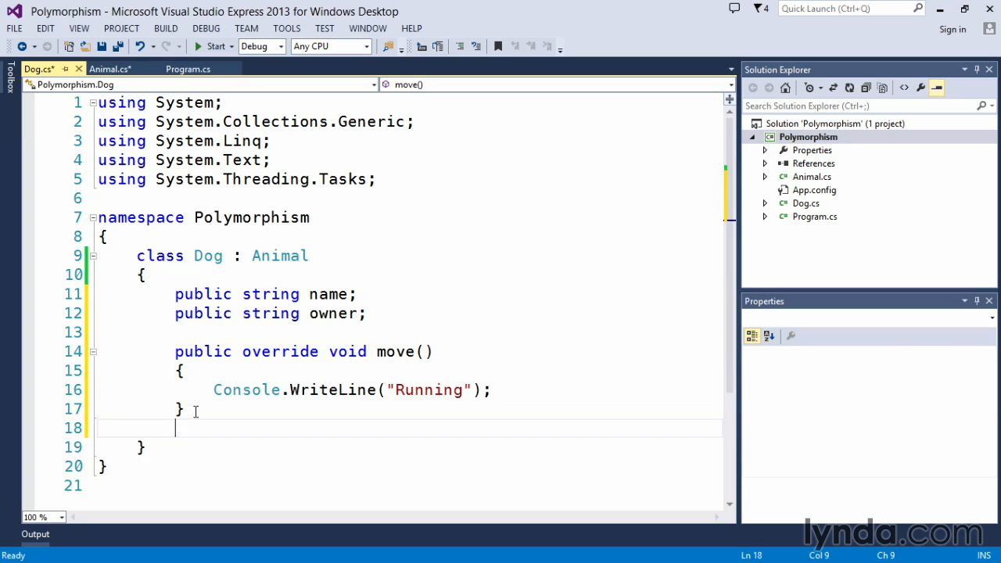
pyautogui.press('enter')
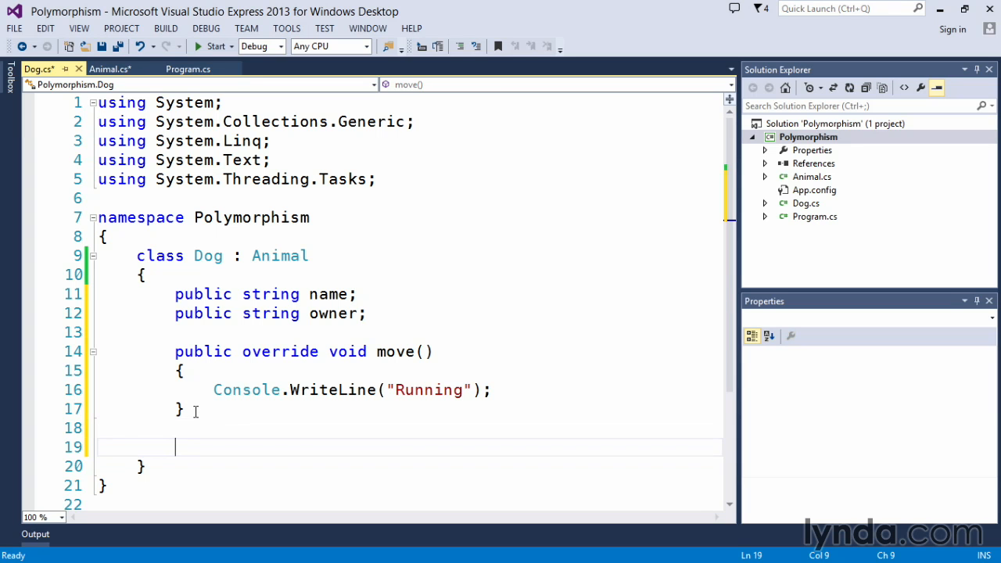
pyautogui.moveTo(249, 316)
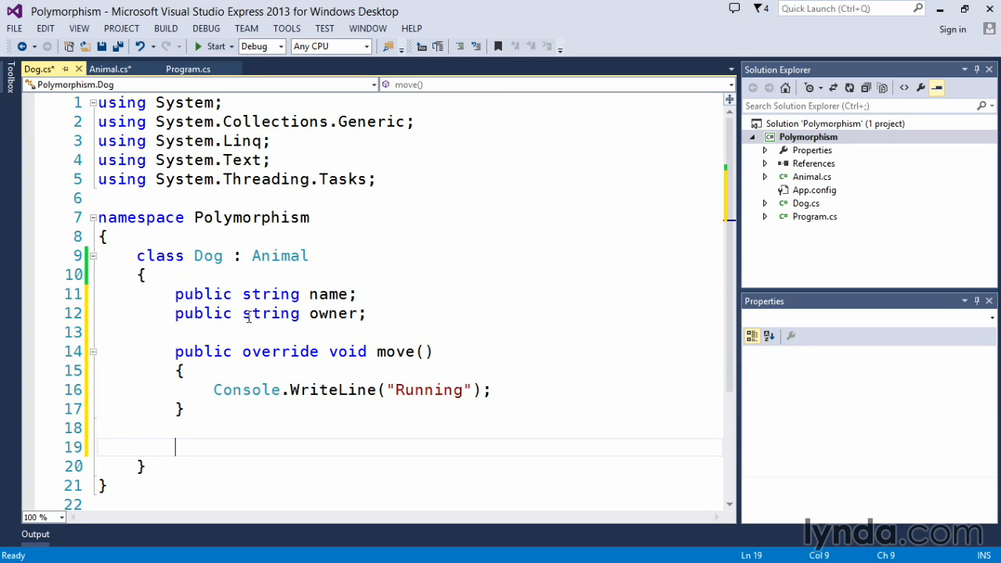
pyautogui.click(110, 69)
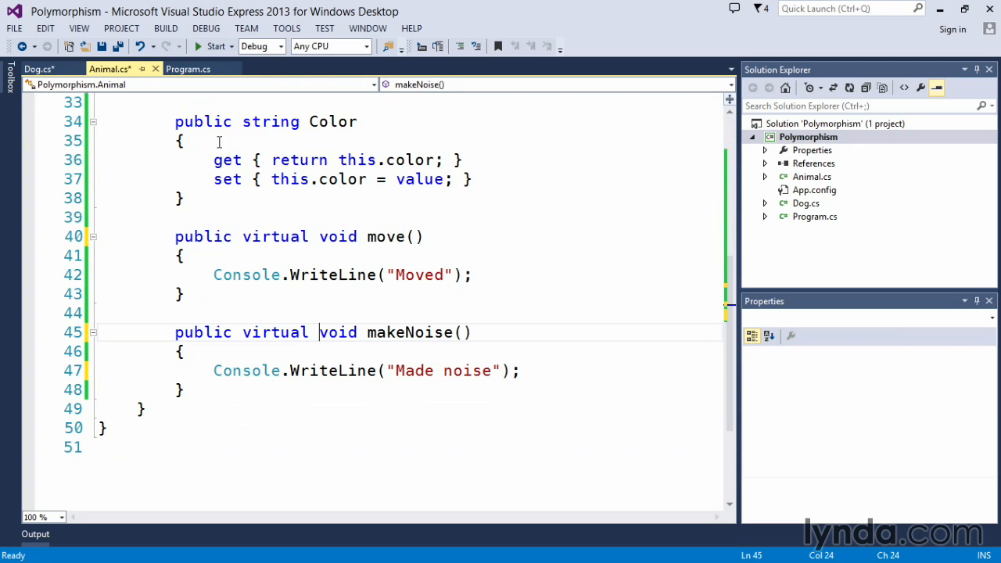
pyautogui.click(39, 69)
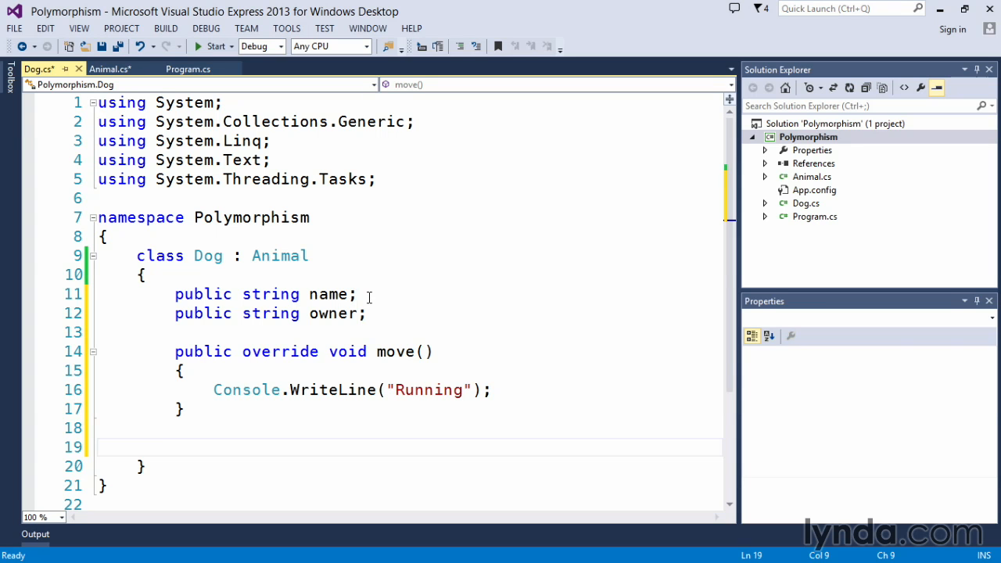
pyautogui.moveTo(360, 281)
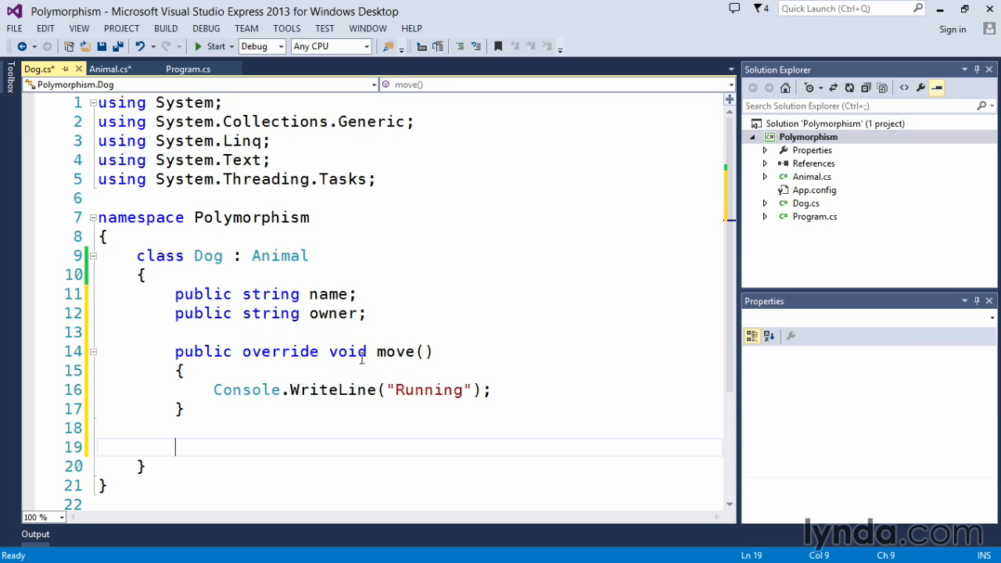
pyautogui.moveTo(450, 389)
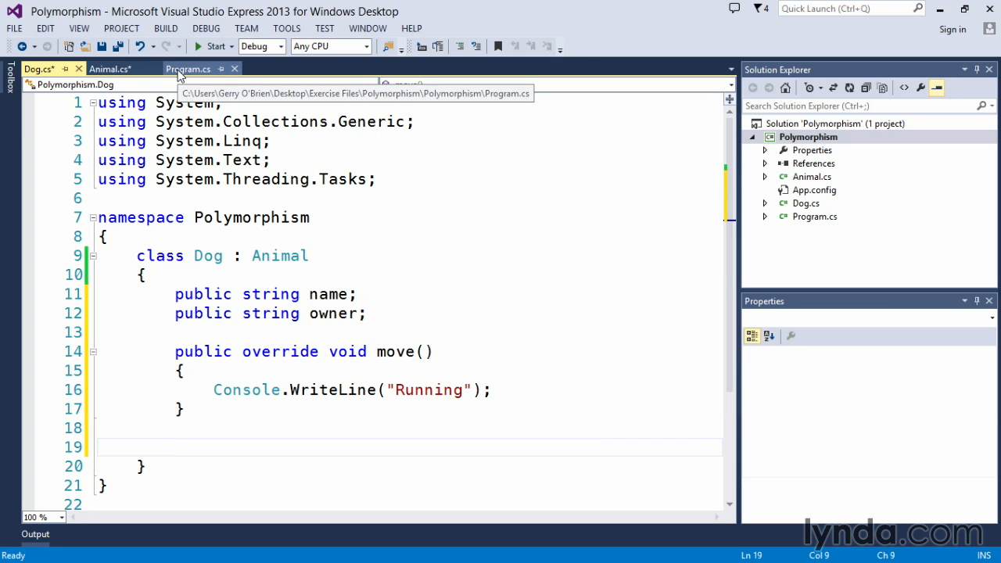
# In Main, create Dog Spot = new Dog(); and set Spot.Age = 5.
pyautogui.click(188, 69)
pyautogui.write('Dog')
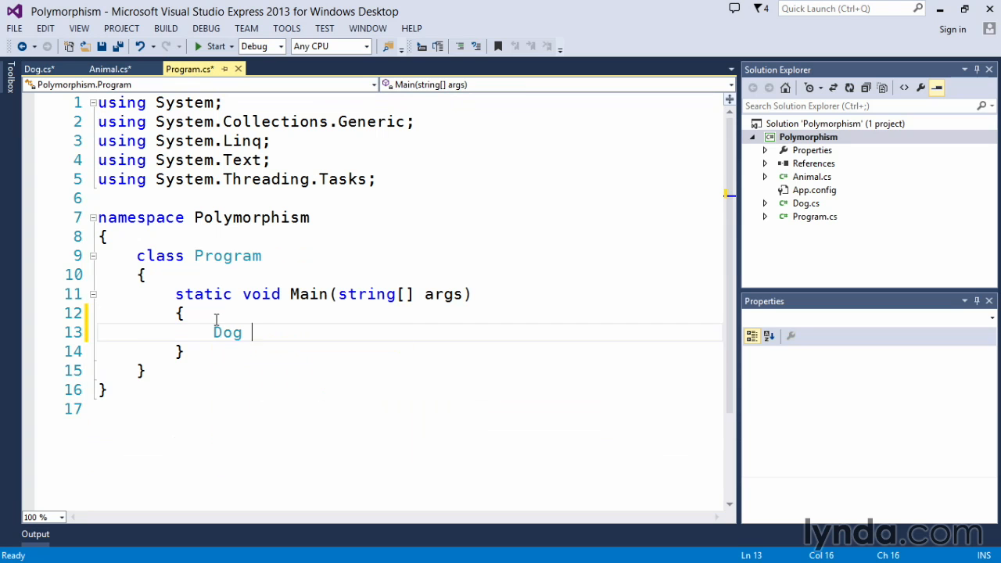
pyautogui.write('Spot = n')
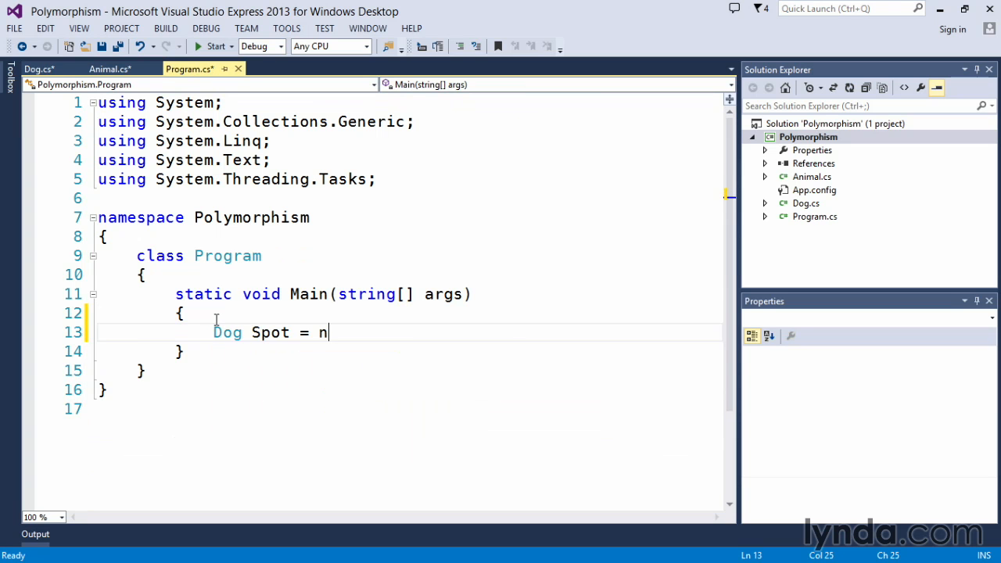
pyautogui.write('ew Dog();')
pyautogui.write('Sp')
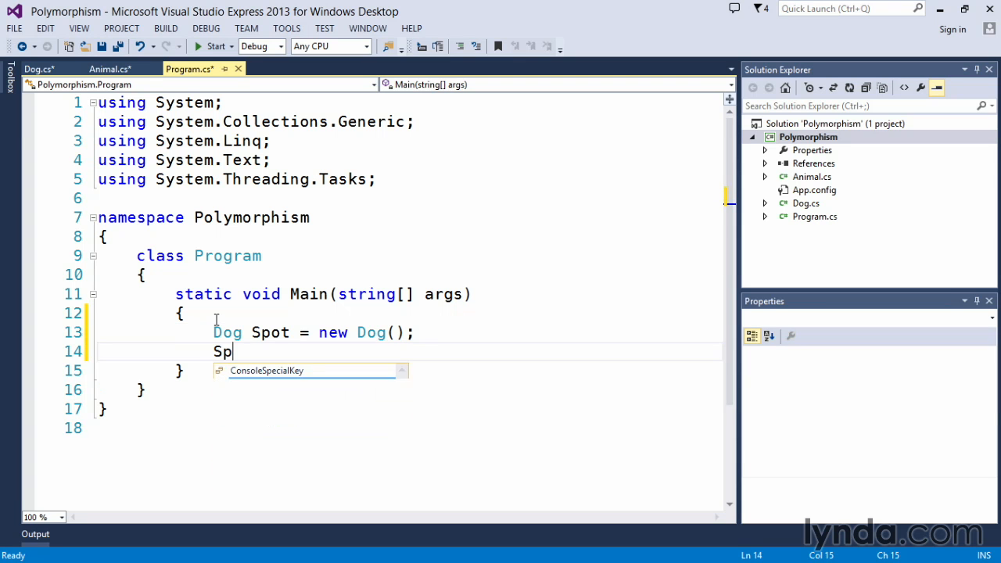
pyautogui.write('ot.Age =')
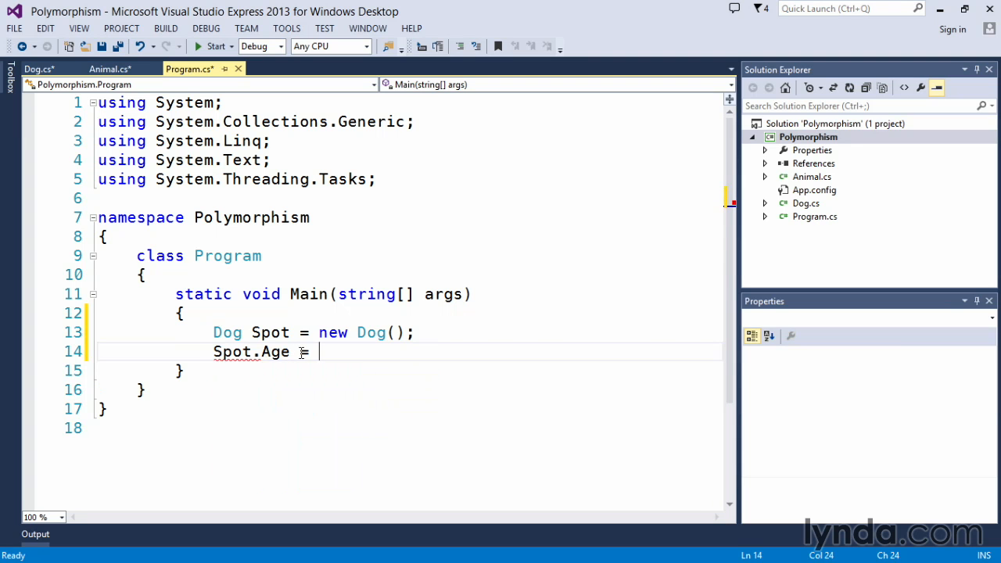
pyautogui.write('5;')
pyautogui.write('Spot')
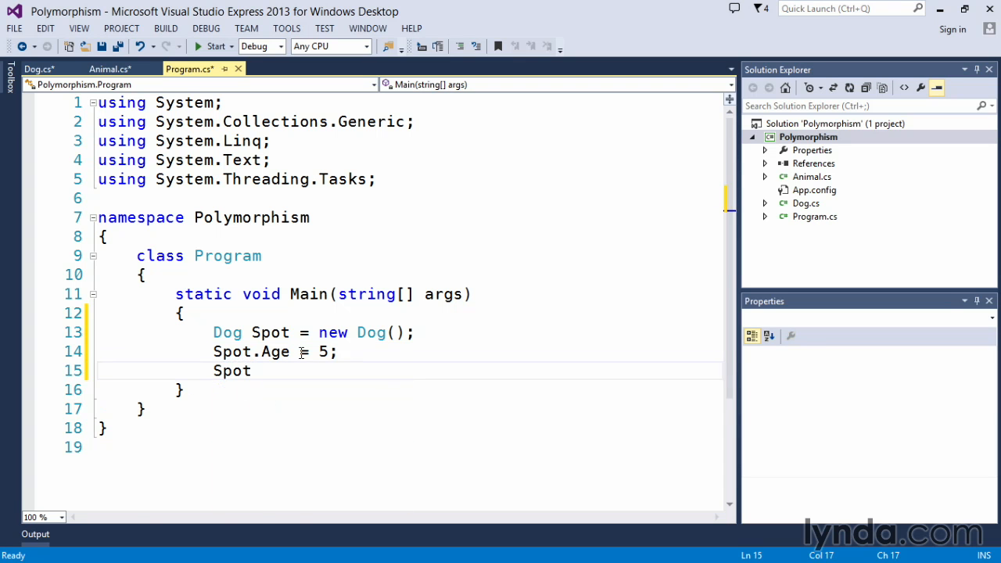
# Call Spot.move(); and Spot.makeNoise(); in Main.
pyautogui.write('.')
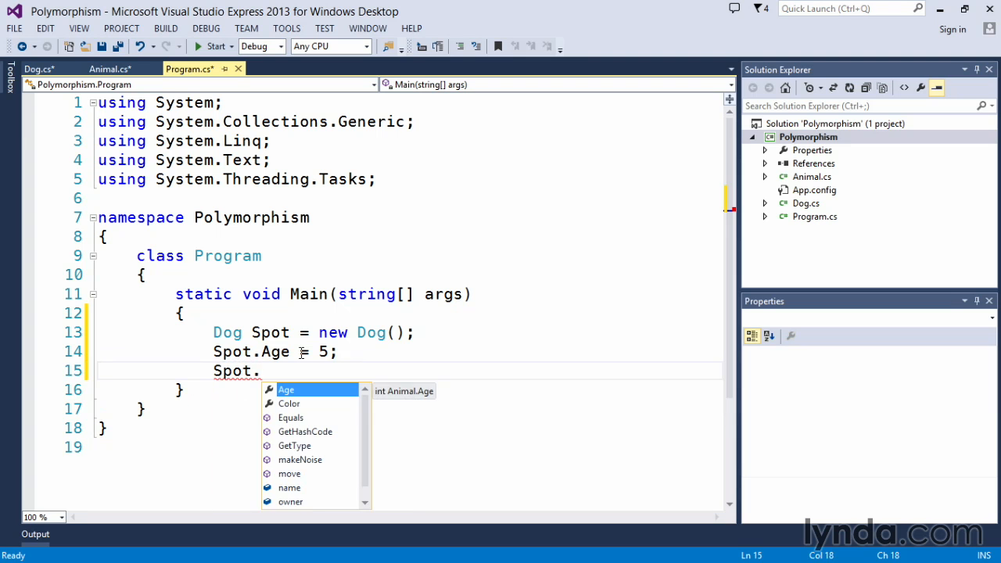
pyautogui.write('move();')
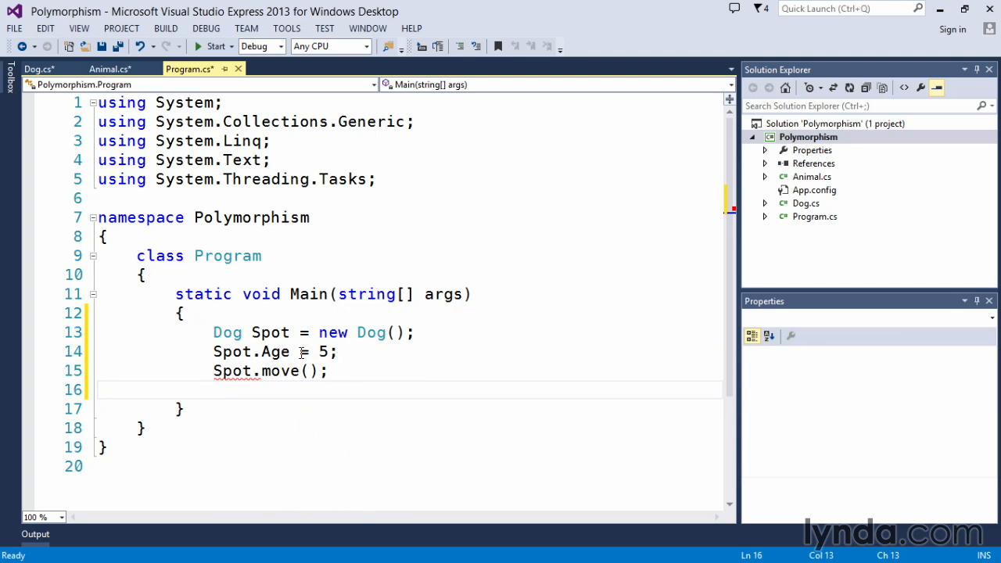
pyautogui.write('Spot.')
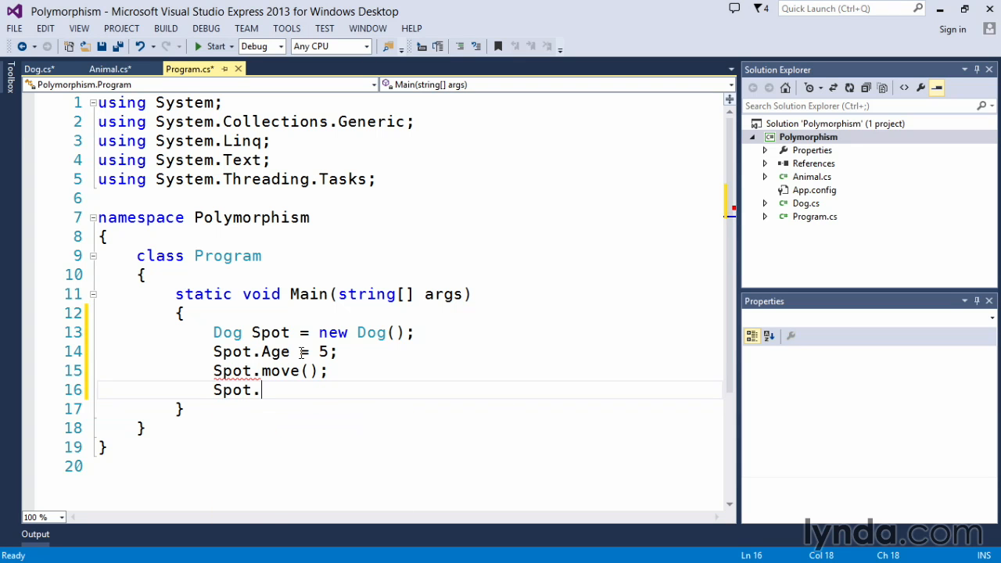
pyautogui.write('.')
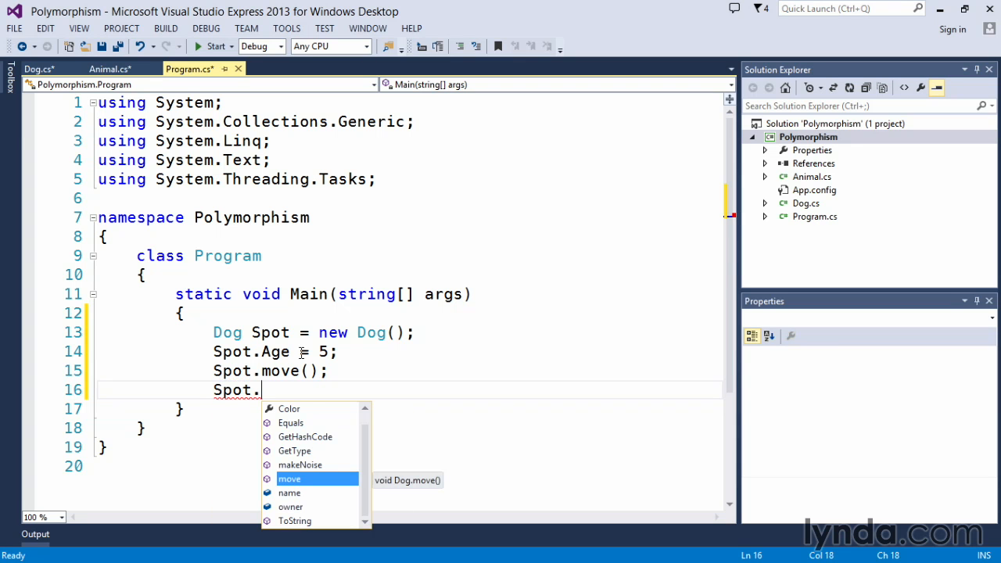
pyautogui.write('makeNoise')
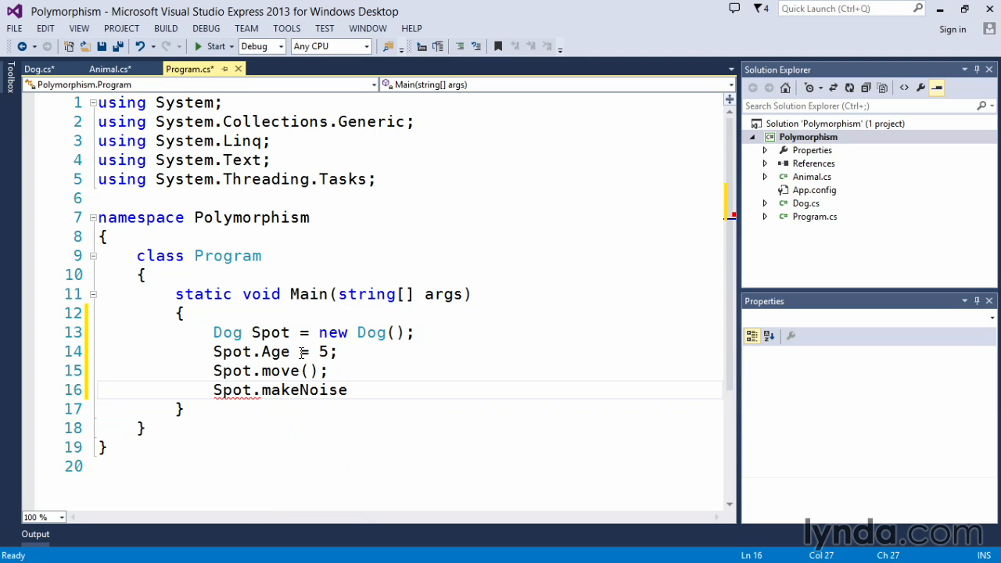
pyautogui.write('();')
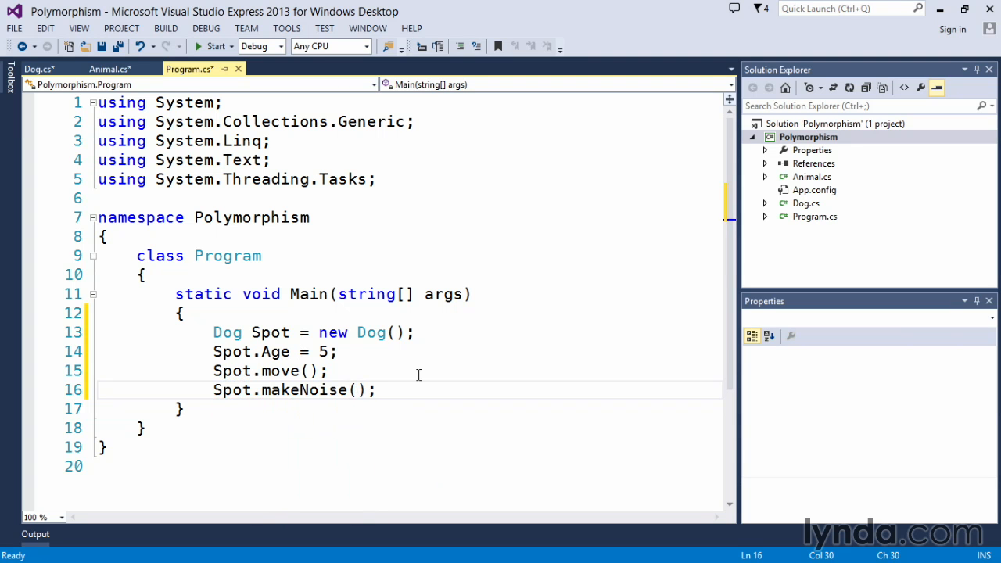
pyautogui.moveTo(422, 369)
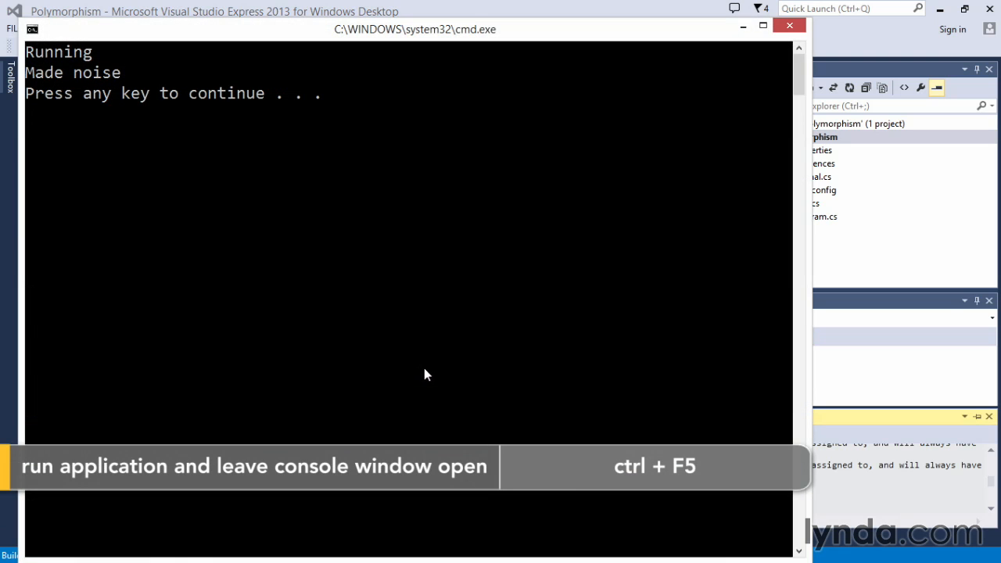
pyautogui.moveTo(166, 94)
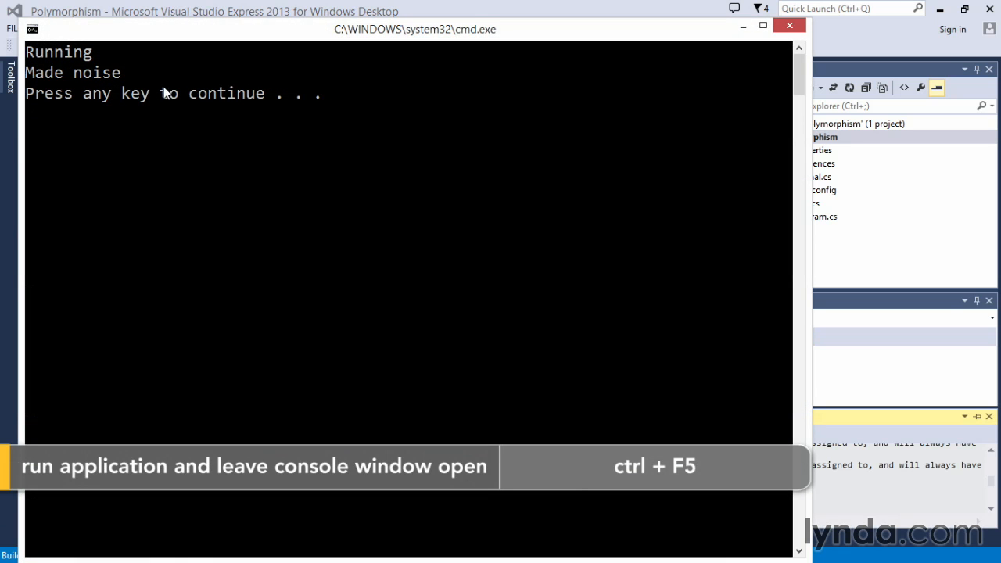
# Close the console after it prints Running and Made noise.
pyautogui.press('enter')
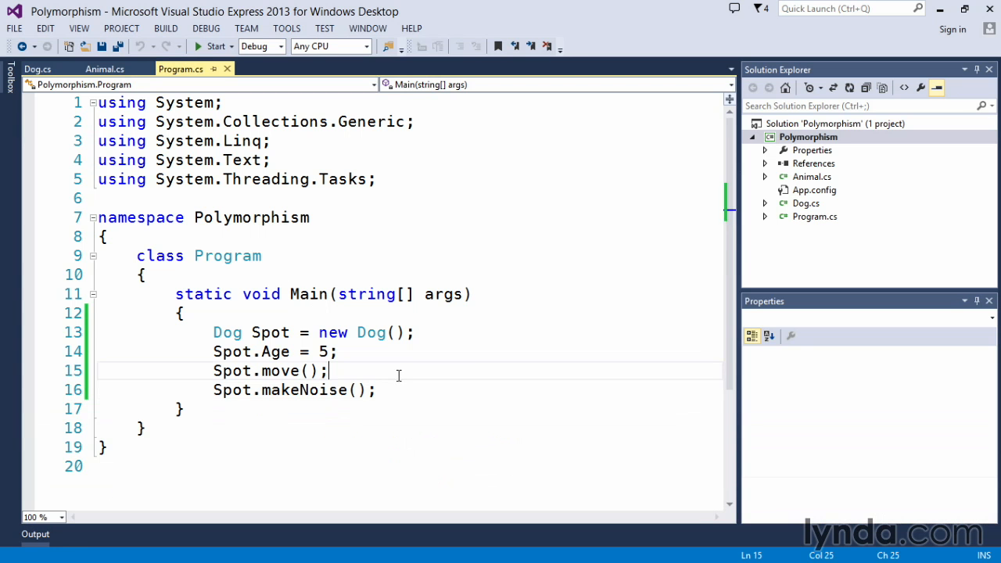
pyautogui.moveTo(105, 69)
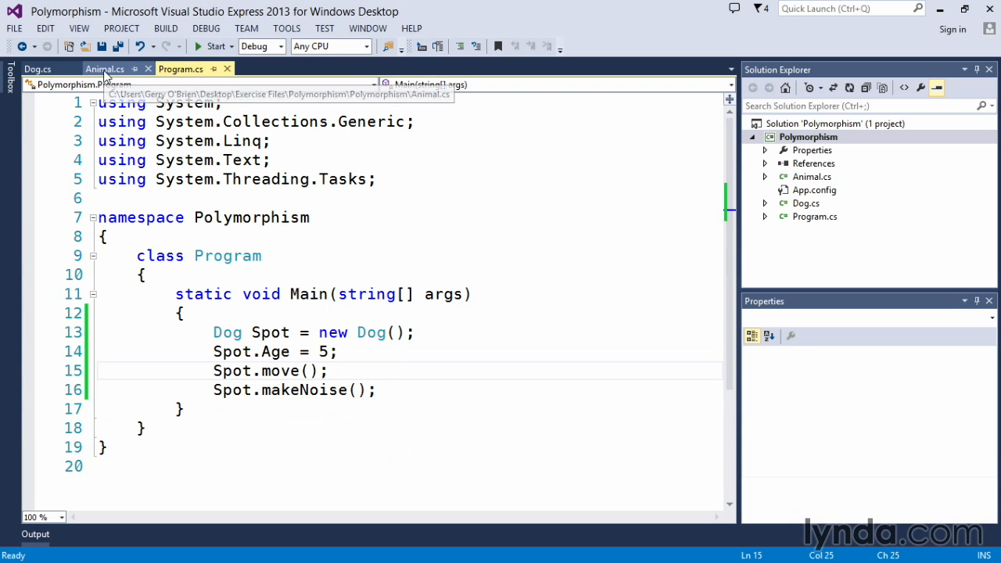
# View Dog.cs, then bring the Animal base class with its virtual methods back into view.
pyautogui.click(103, 69)
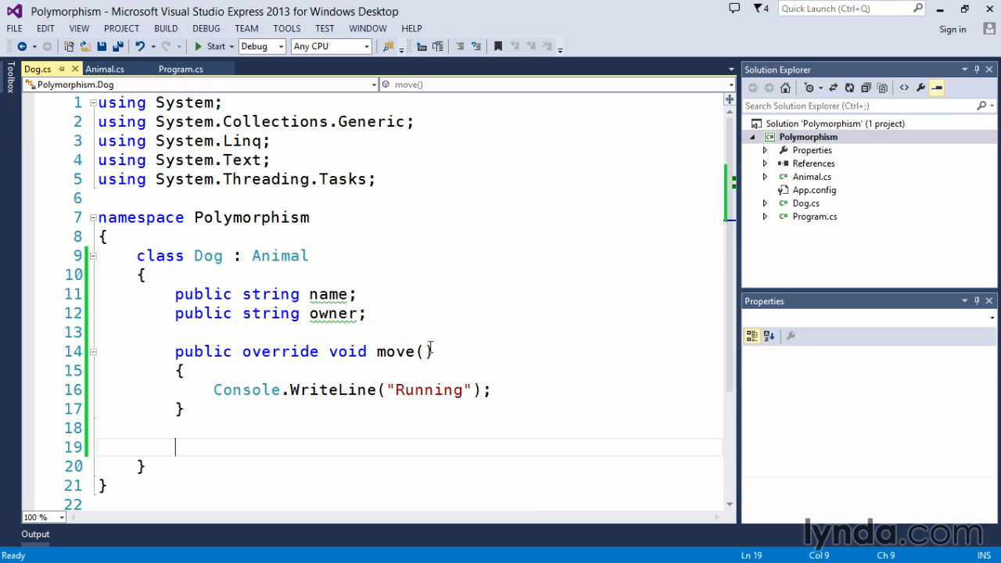
pyautogui.moveTo(429, 389)
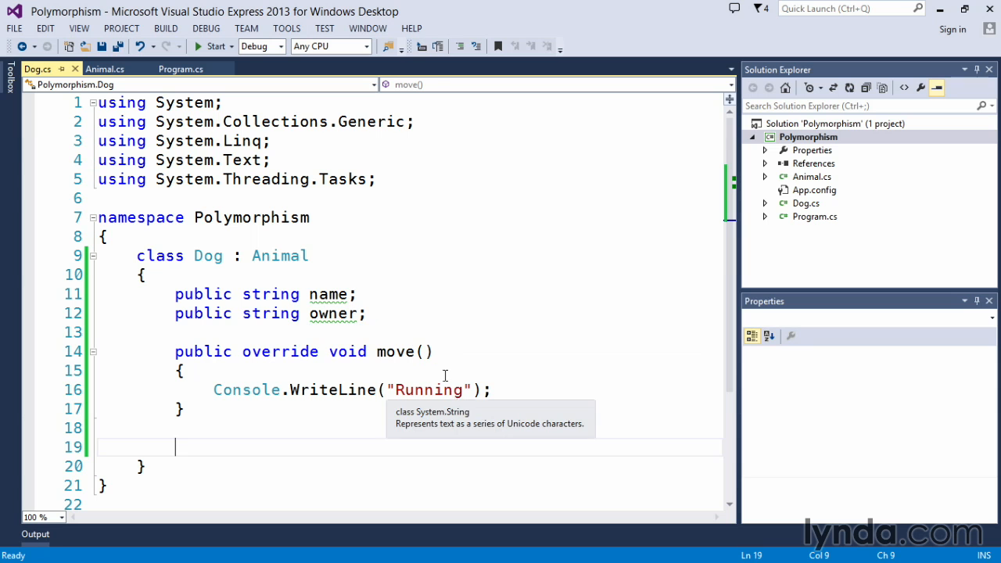
pyautogui.click(105, 69)
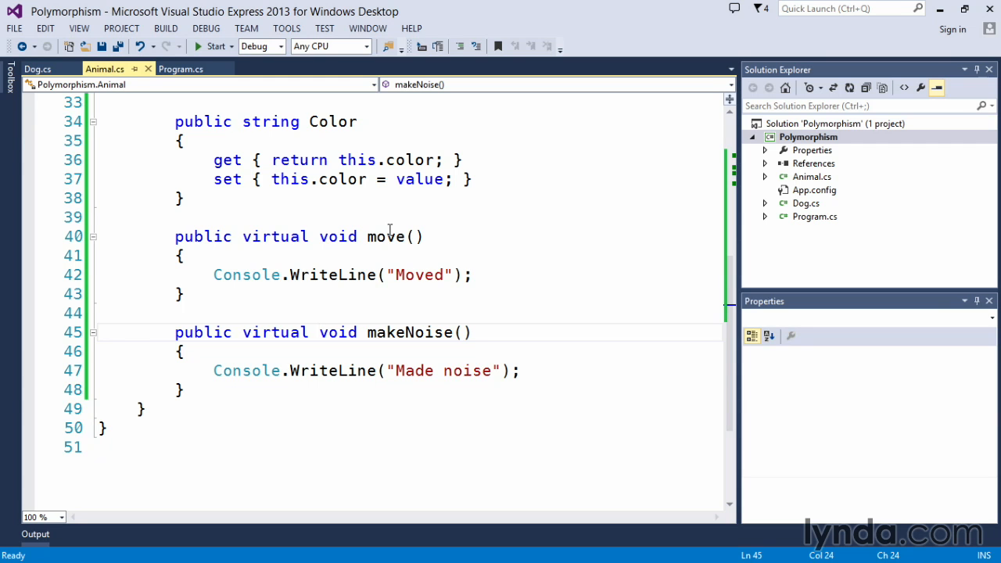
pyautogui.moveTo(491, 235)
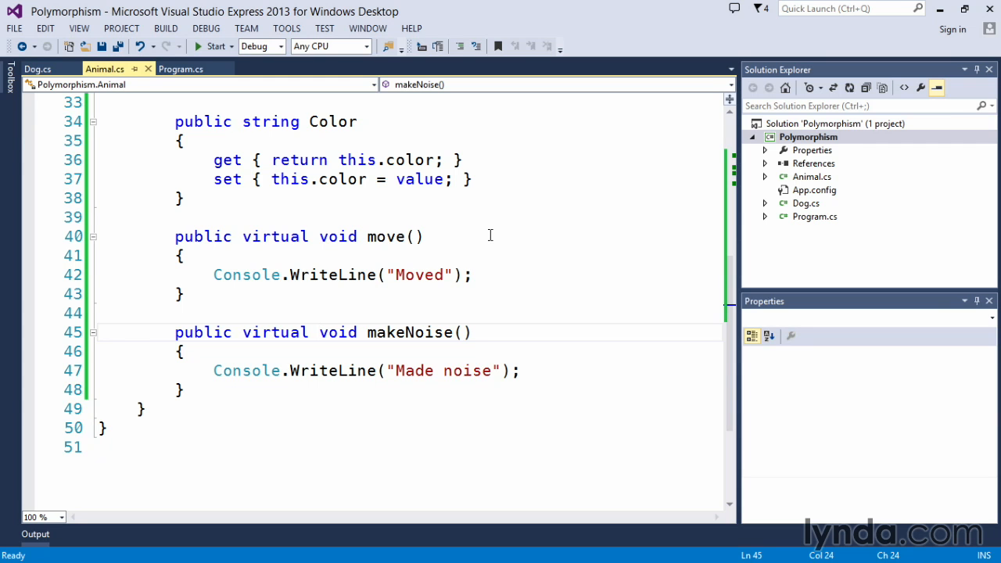